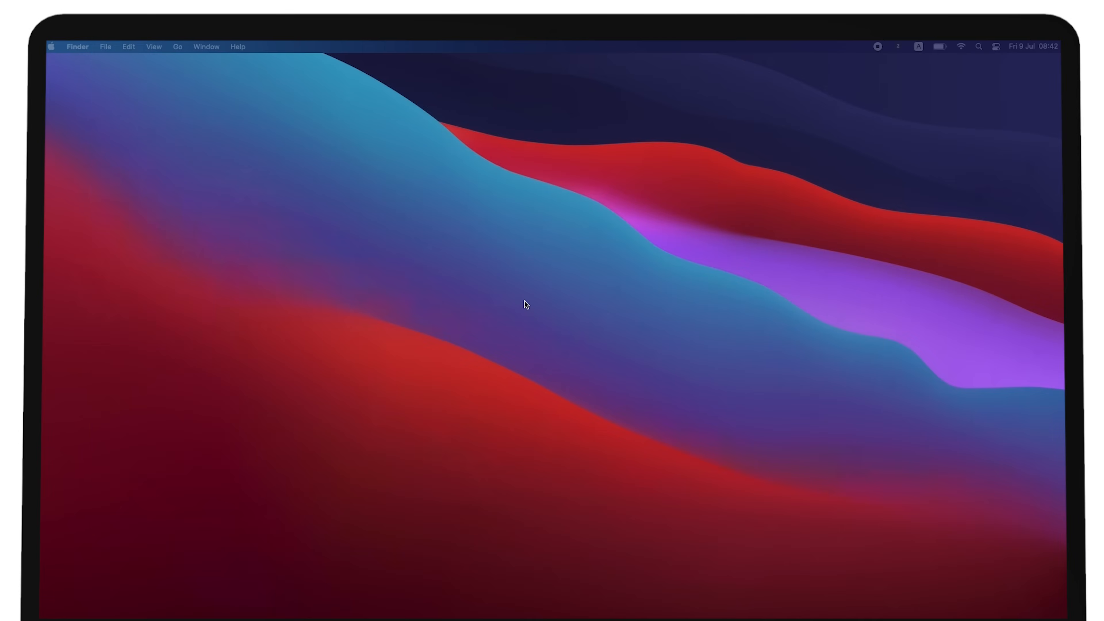
{"action": "mouse_move", "coordinate": [396, 247]}
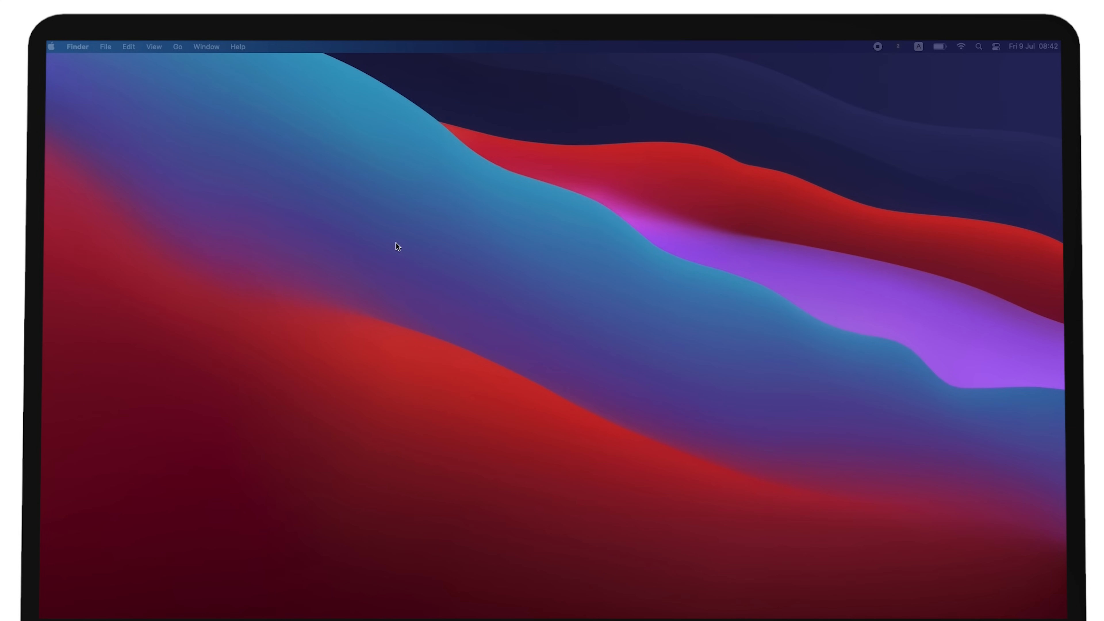
{"action": "mouse_move", "coordinate": [236, 154]}
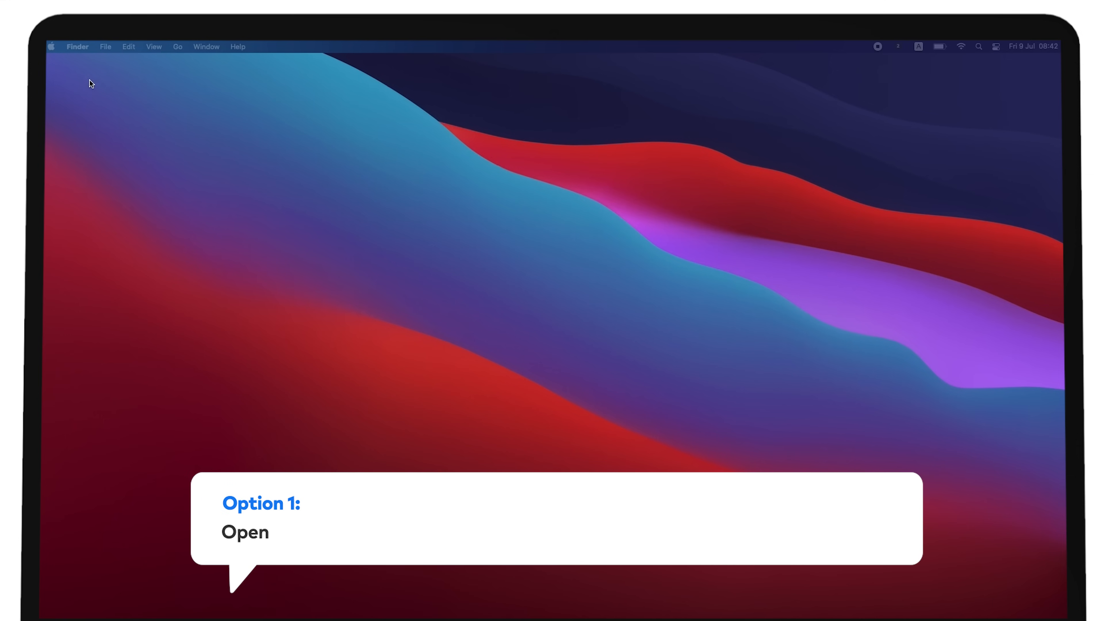
Reach the Battery pane of System Preferences from the Apple menu, showing charge level and usage history.
{"action": "left_click", "coordinate": [51, 47]}
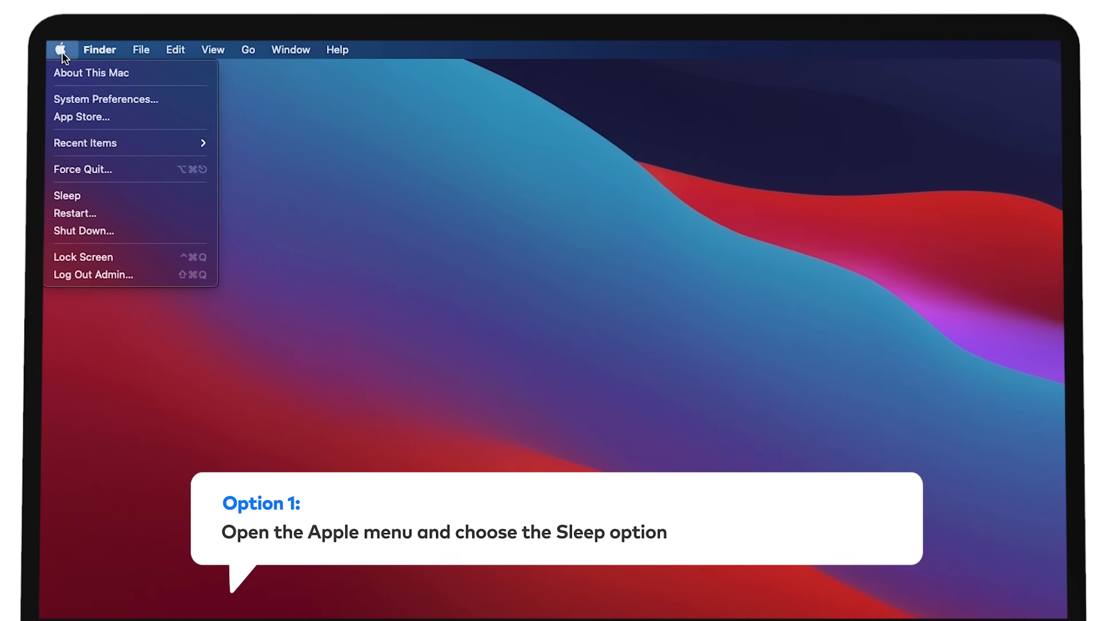
{"action": "mouse_move", "coordinate": [88, 180]}
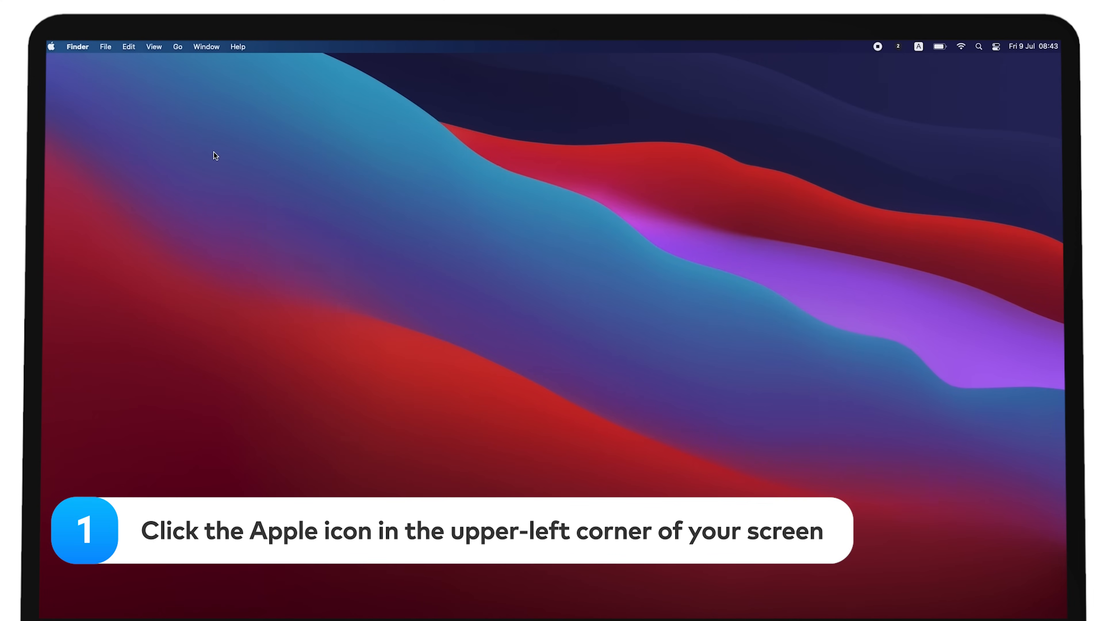
{"action": "mouse_move", "coordinate": [56, 55]}
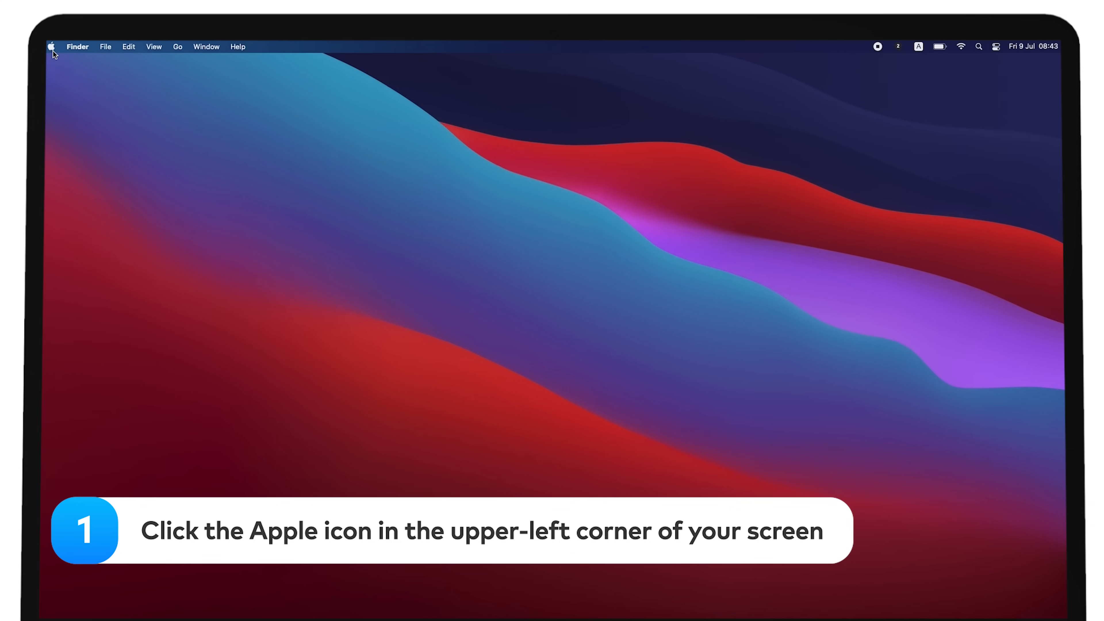
{"action": "left_click", "coordinate": [51, 47]}
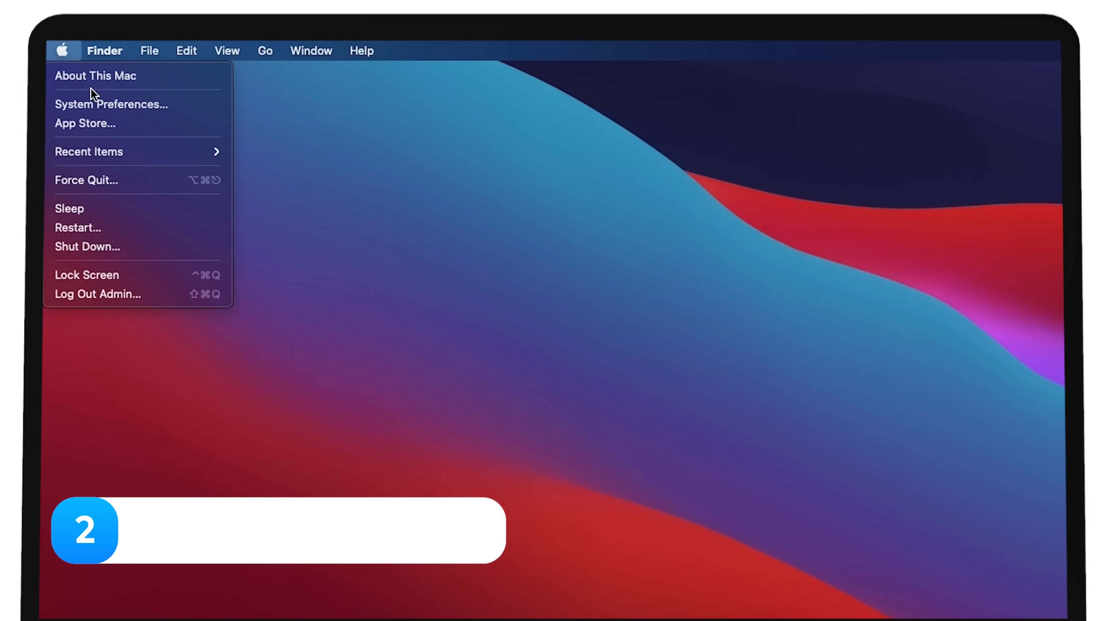
{"action": "left_click", "coordinate": [110, 105]}
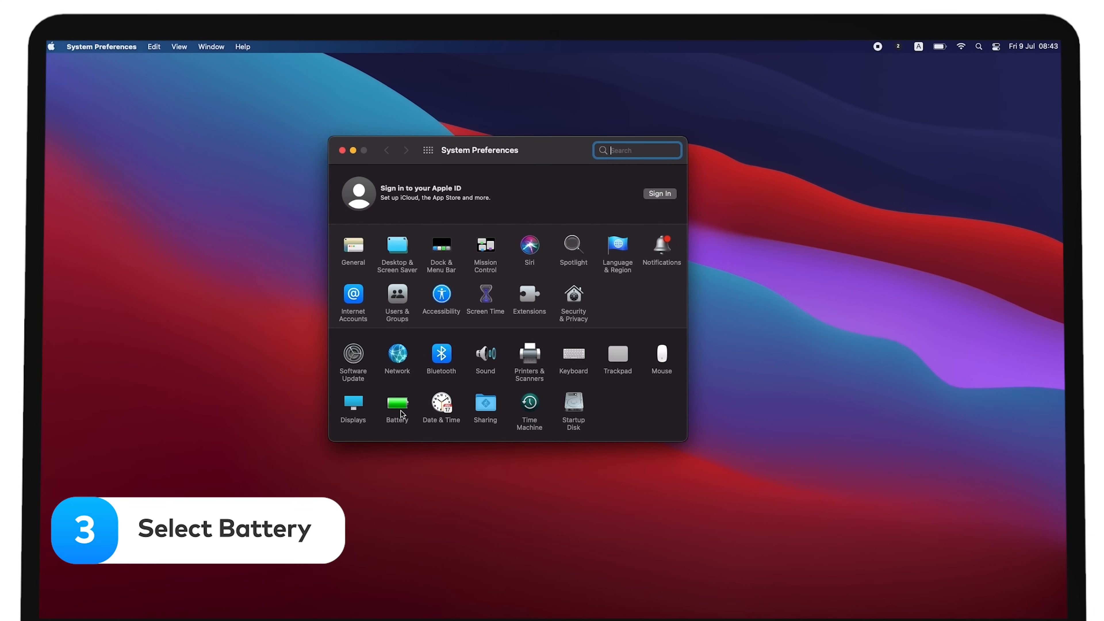
{"action": "left_click", "coordinate": [397, 407]}
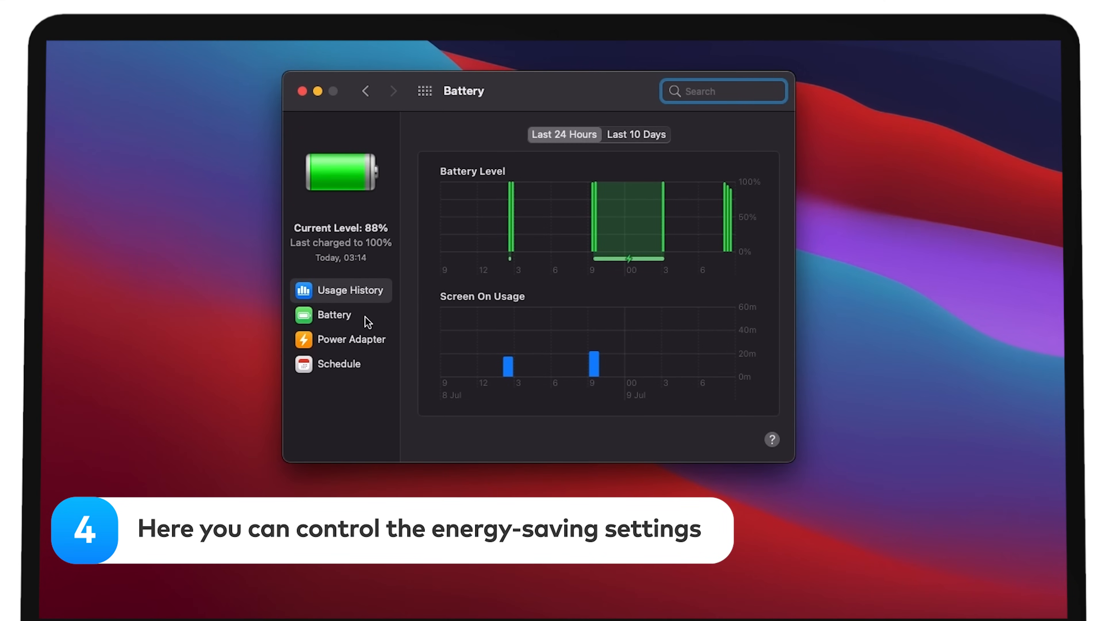
On battery power, slide the display-off delay up to Never and back to just past 15 minutes.
{"action": "left_click", "coordinate": [334, 315]}
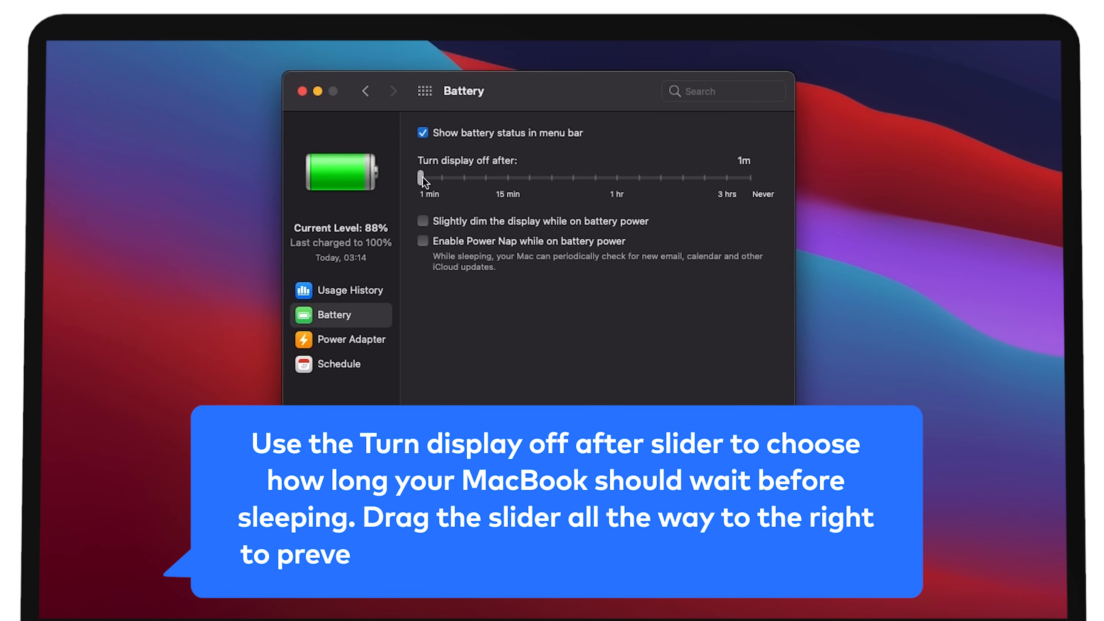
{"action": "left_click_drag", "start_coordinate": [421, 178], "coordinate": [548, 178]}
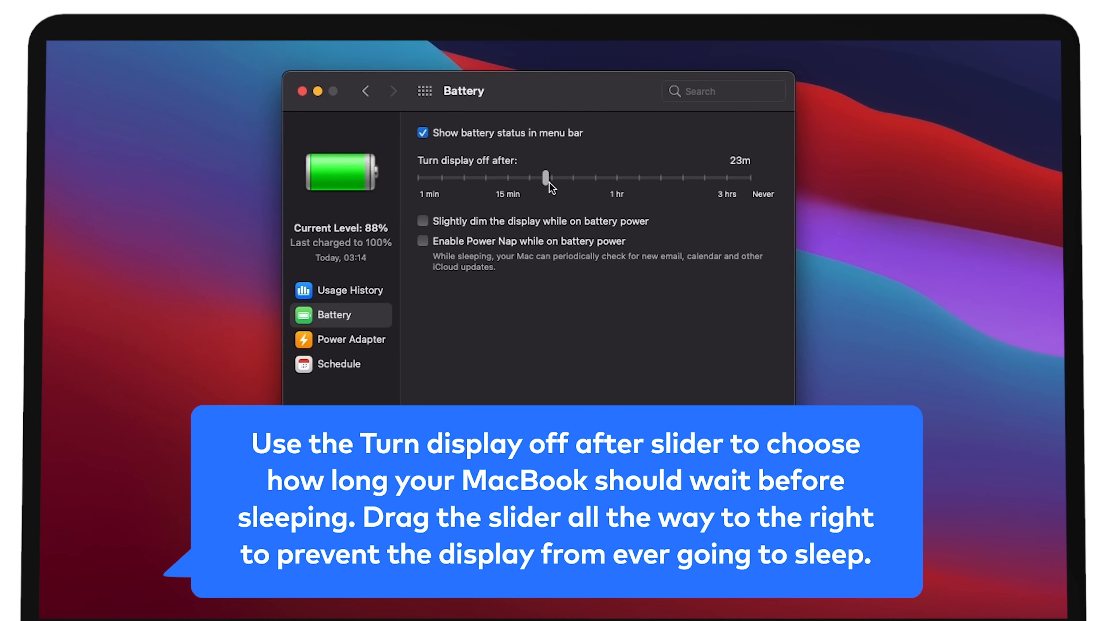
{"action": "left_click_drag", "start_coordinate": [546, 177], "coordinate": [704, 178]}
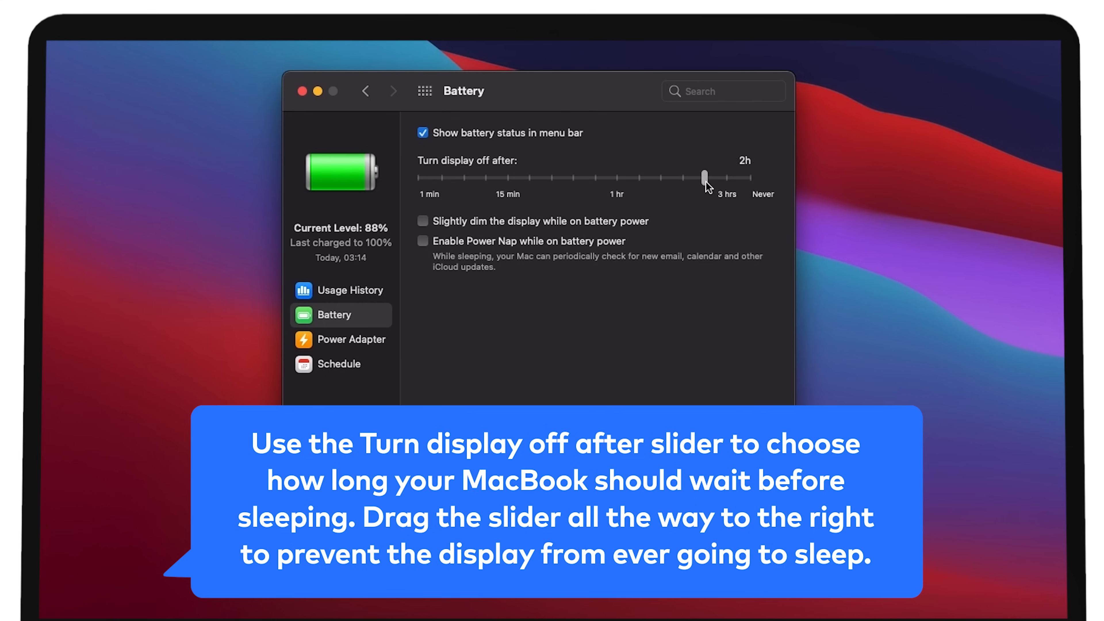
{"action": "left_click_drag", "start_coordinate": [704, 177], "coordinate": [748, 178]}
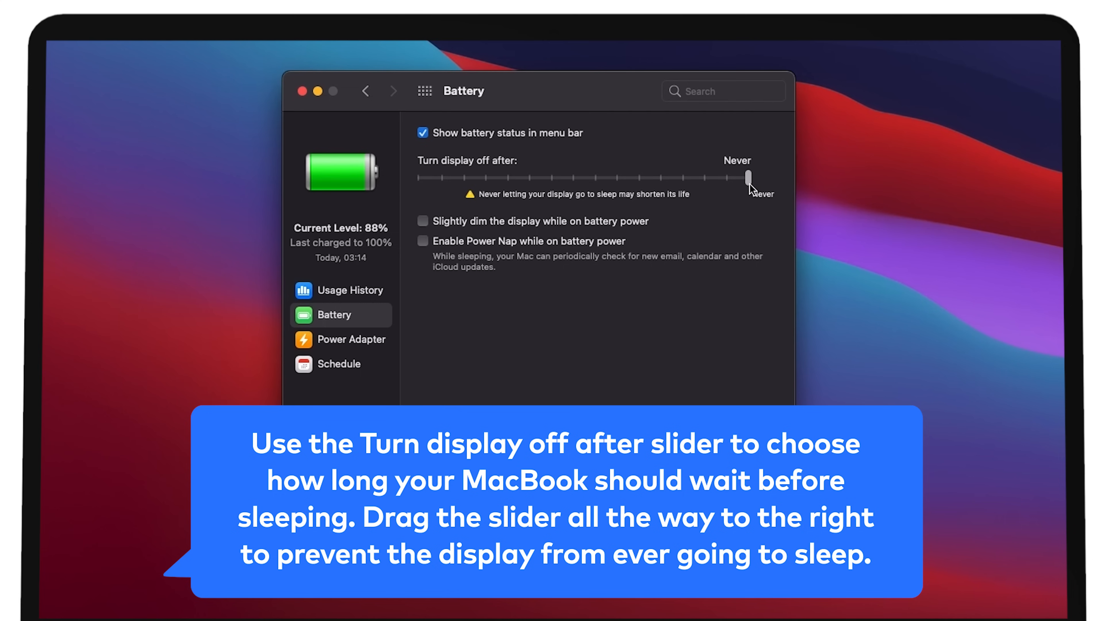
{"action": "left_click_drag", "start_coordinate": [748, 179], "coordinate": [523, 178]}
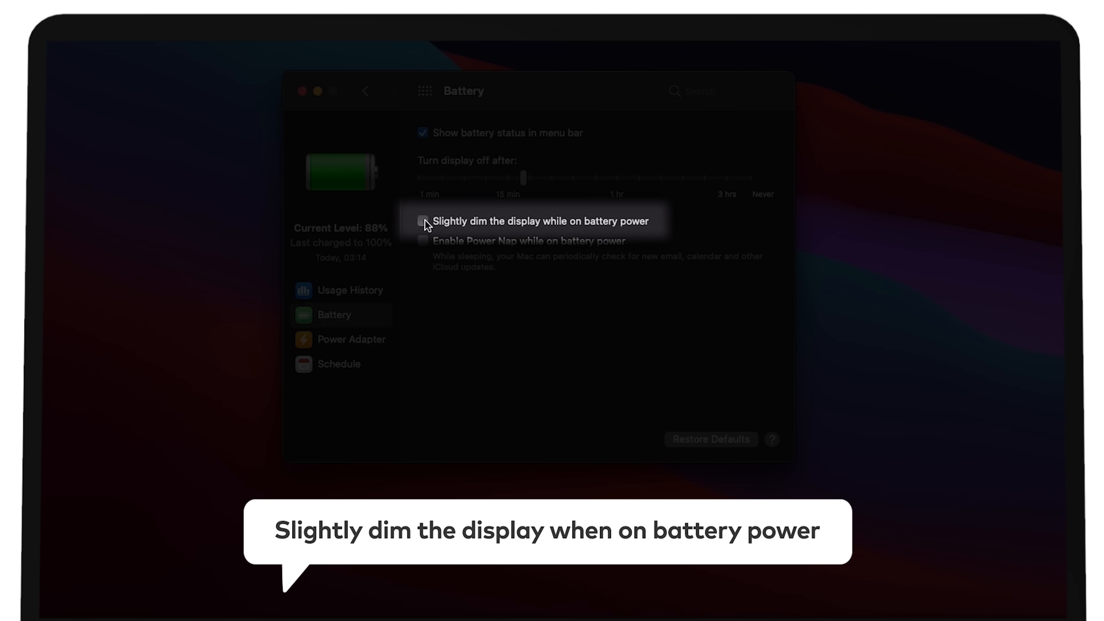
Enable slight display dimming and Power Nap while on battery power.
{"action": "left_click", "coordinate": [421, 221]}
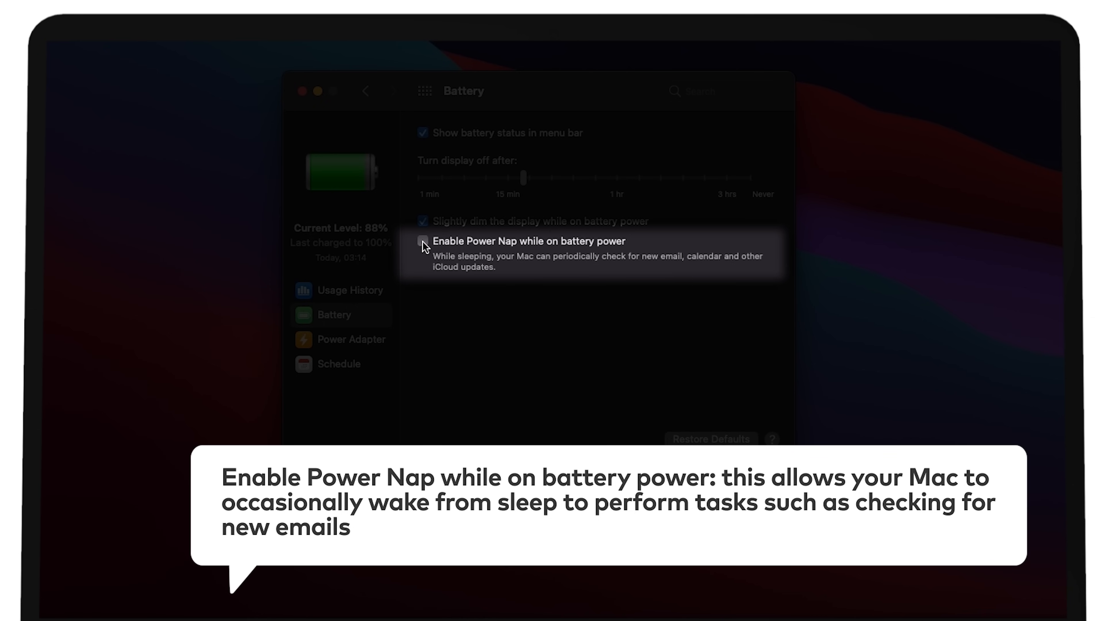
{"action": "left_click", "coordinate": [423, 241]}
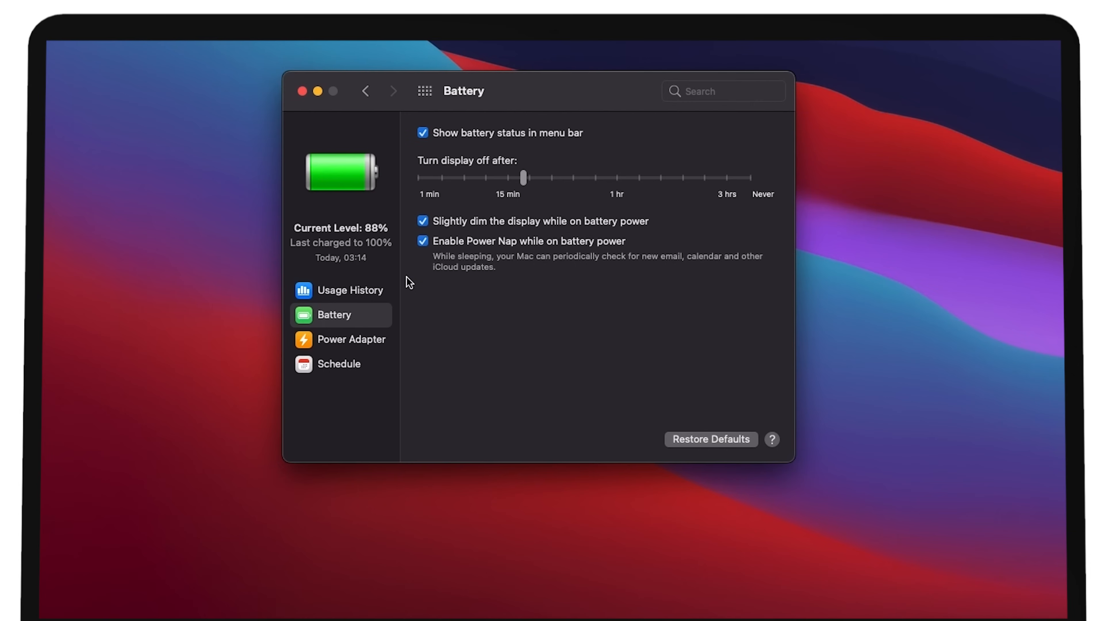
{"action": "mouse_move", "coordinate": [374, 346]}
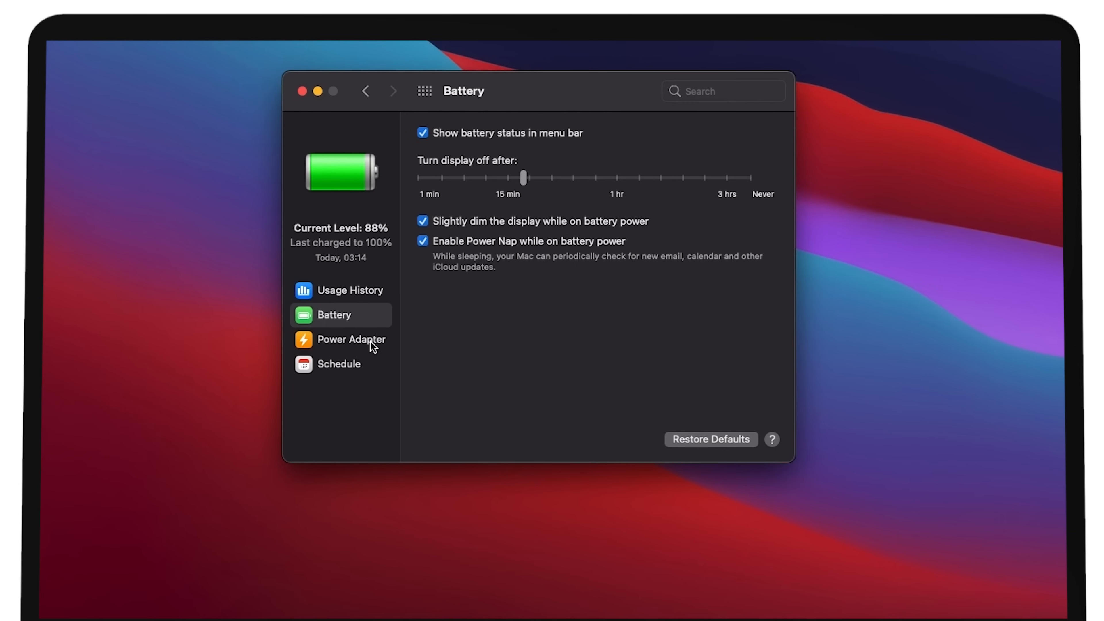
In Power Adapter settings, slide the display-off delay up to 1h 45m and settle it at 15 minutes.
{"action": "left_click", "coordinate": [353, 338]}
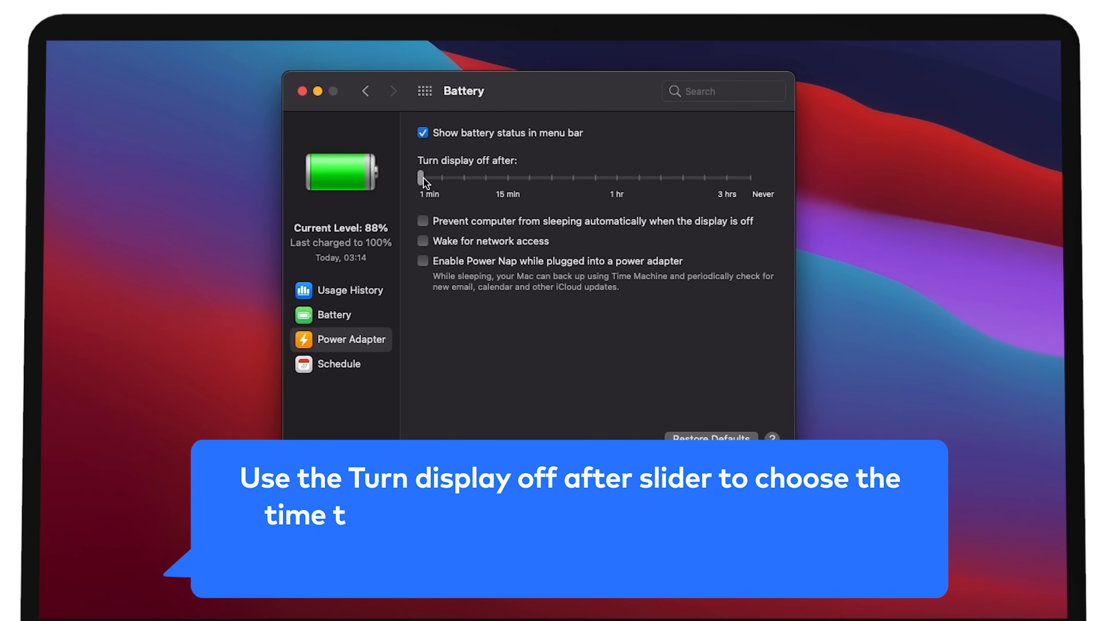
{"action": "left_click_drag", "start_coordinate": [420, 179], "coordinate": [442, 179]}
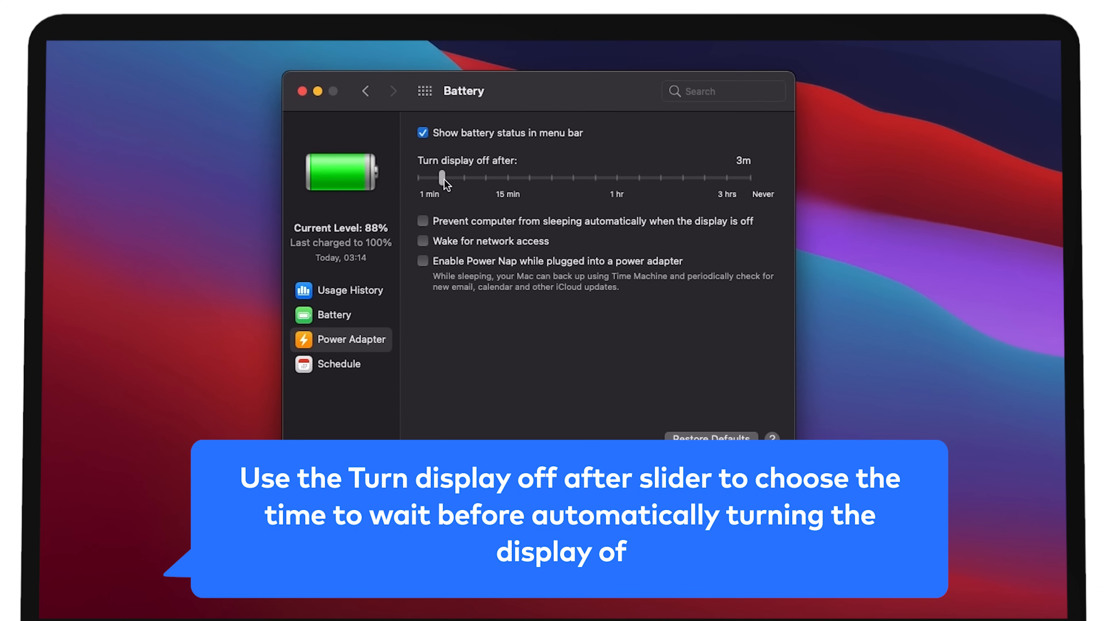
{"action": "left_click_drag", "start_coordinate": [442, 178], "coordinate": [524, 178]}
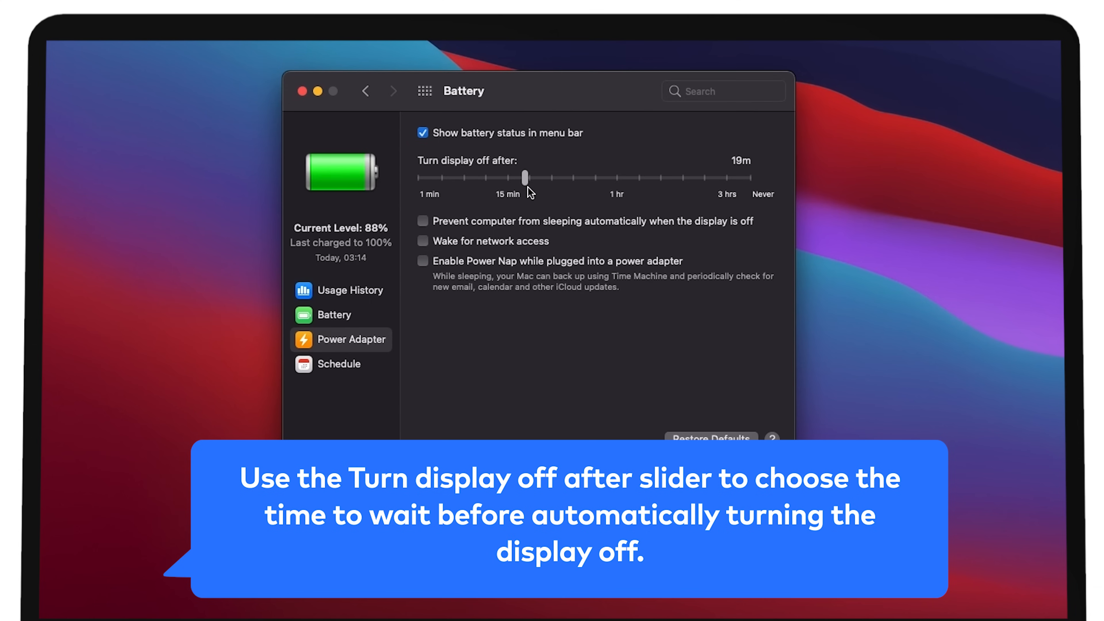
{"action": "left_click_drag", "start_coordinate": [525, 178], "coordinate": [595, 177]}
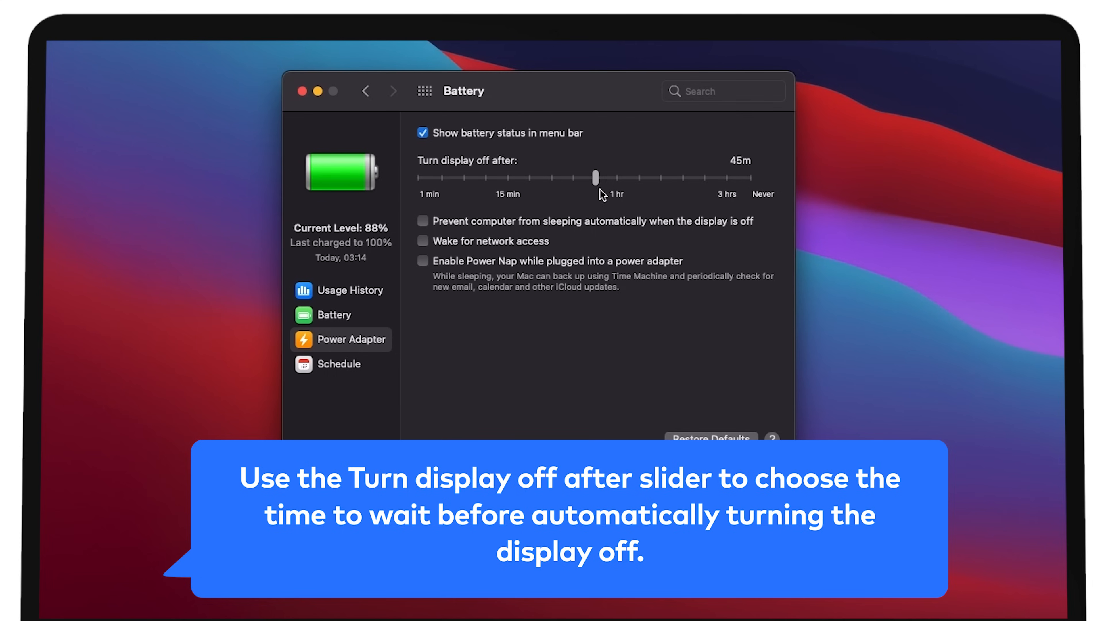
{"action": "left_click_drag", "start_coordinate": [595, 178], "coordinate": [682, 178]}
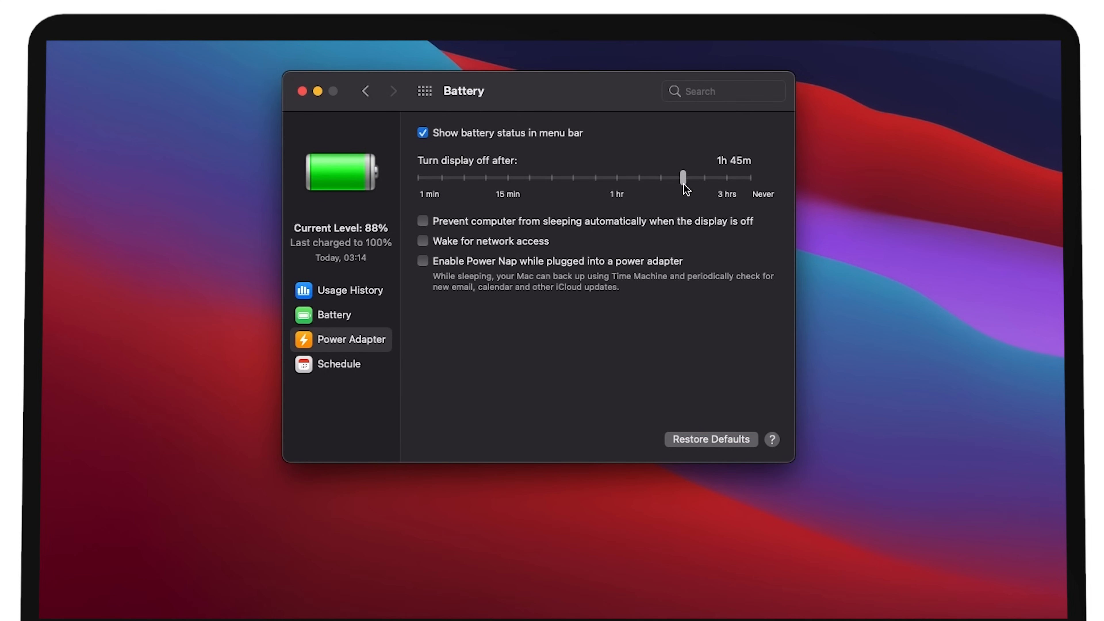
{"action": "left_click_drag", "start_coordinate": [682, 178], "coordinate": [696, 178]}
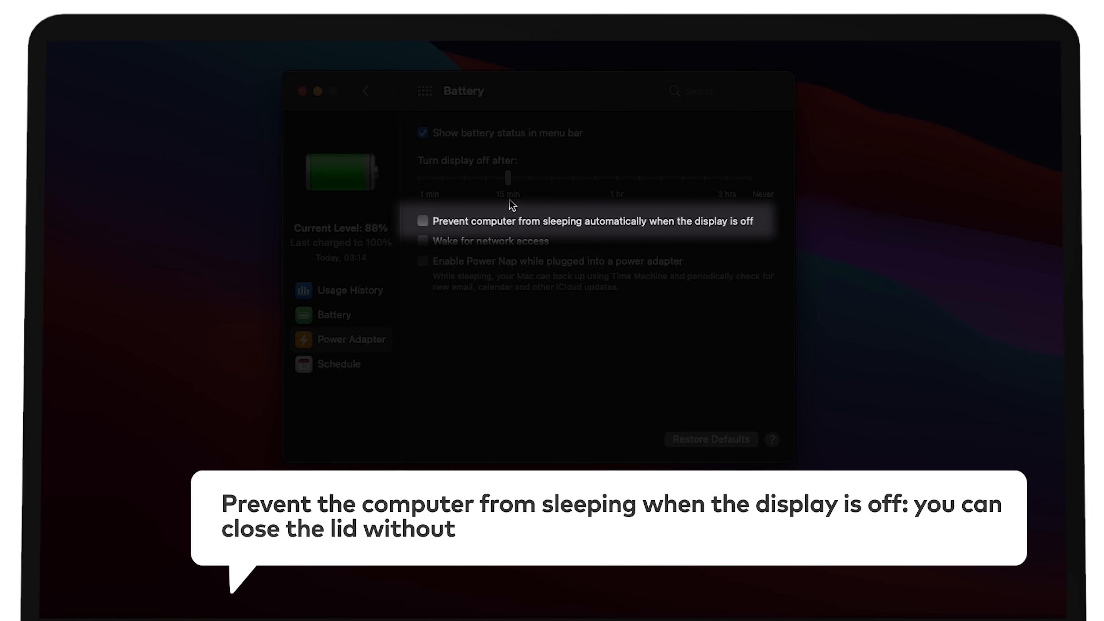
When plugged in, prevent automatic sleep with display off, allow wake for network access, and enable Power Nap.
{"action": "left_click", "coordinate": [422, 221]}
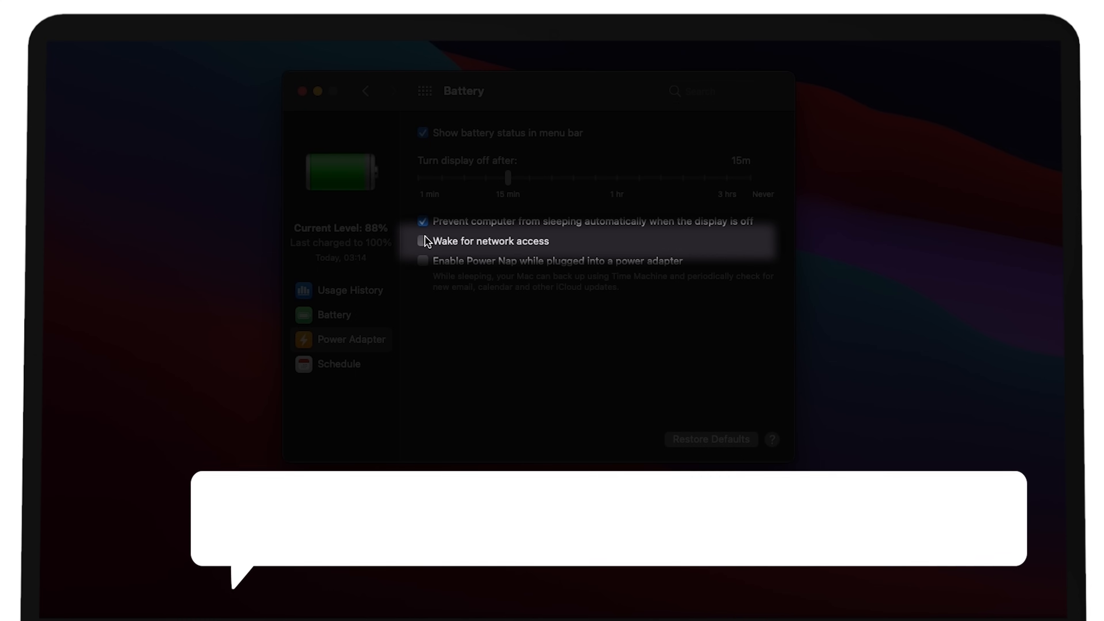
{"action": "left_click", "coordinate": [423, 241]}
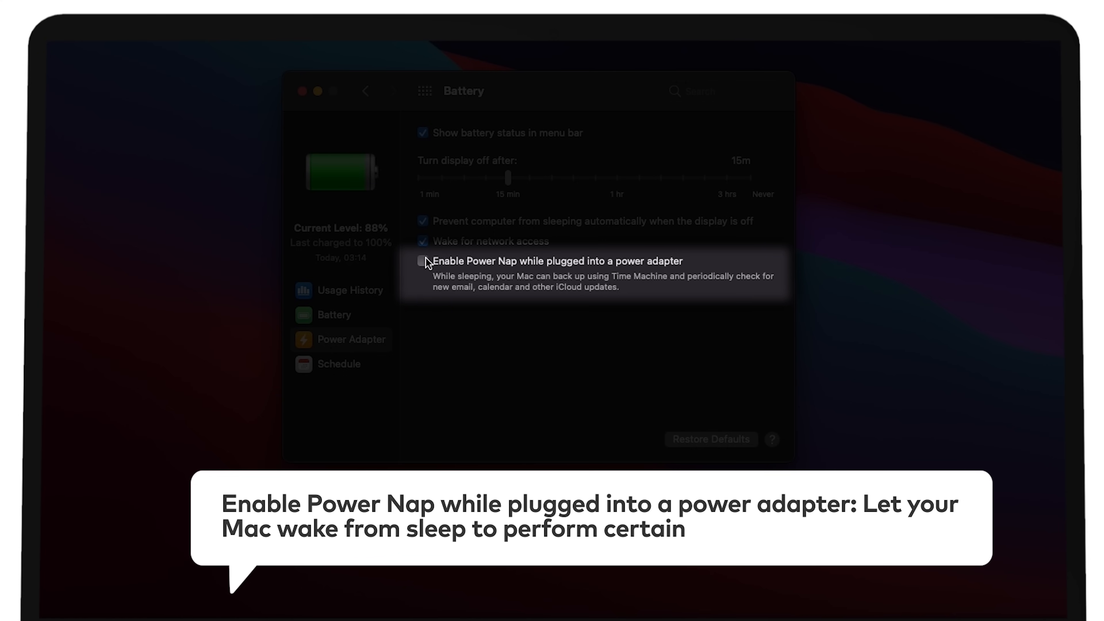
{"action": "left_click", "coordinate": [423, 261]}
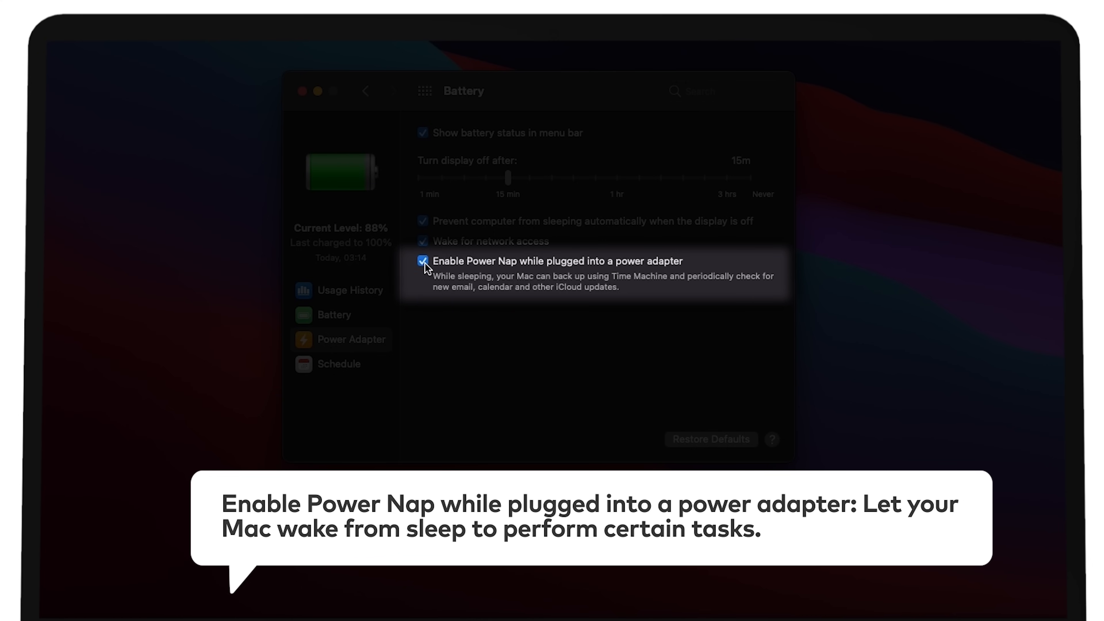
{"action": "mouse_move", "coordinate": [415, 287]}
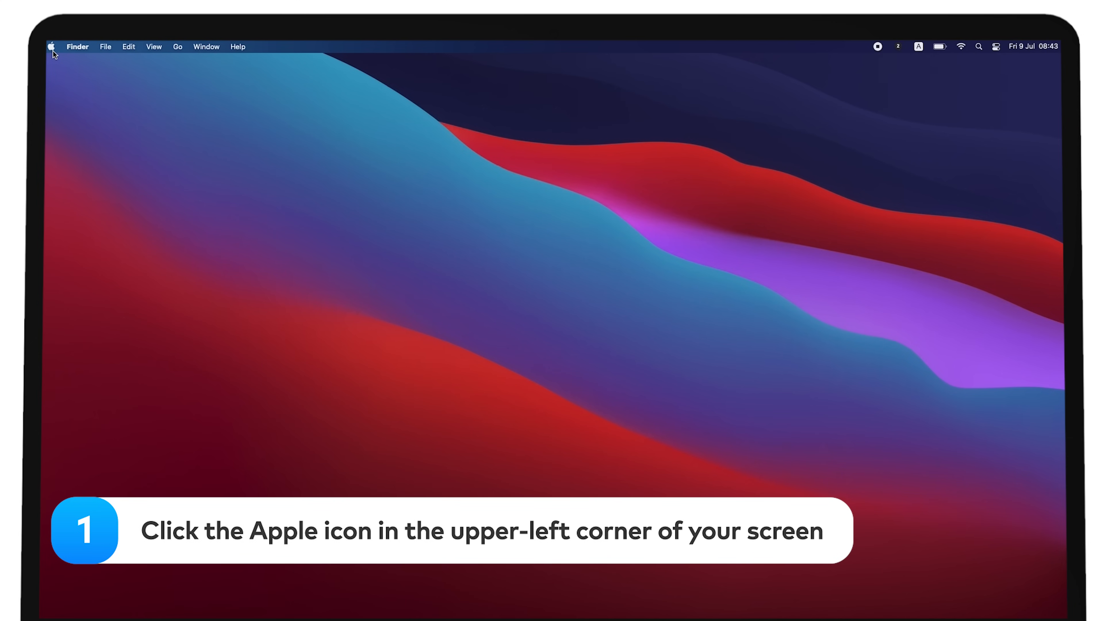
Reopen System Preferences from the Apple menu to reach the Battery Schedule settings.
{"action": "left_click", "coordinate": [51, 46]}
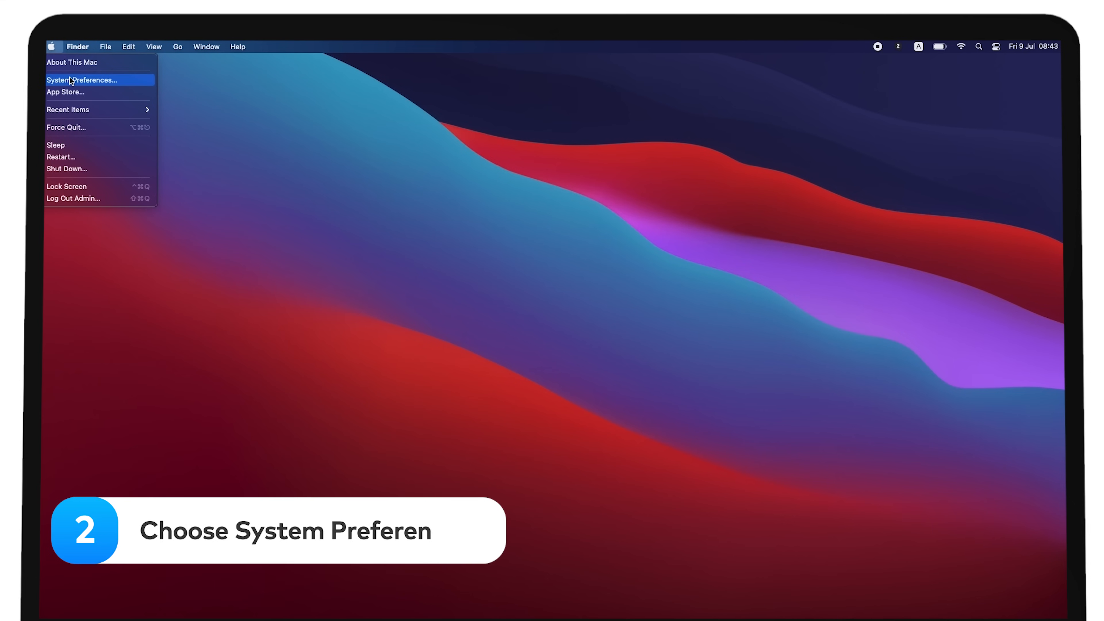
{"action": "left_click", "coordinate": [81, 79]}
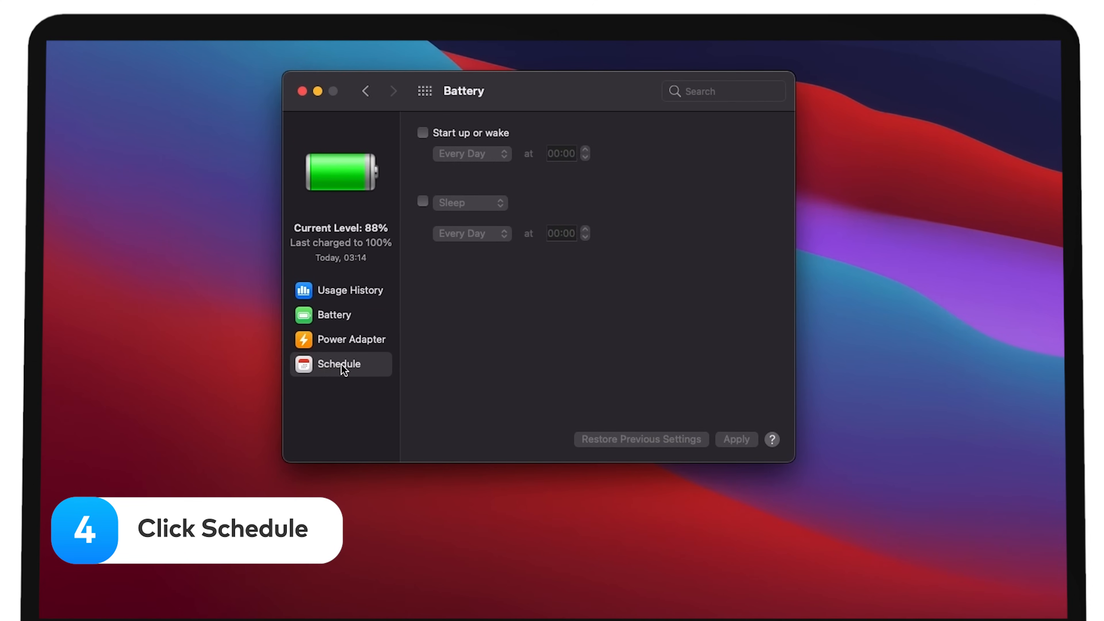
{"action": "mouse_move", "coordinate": [386, 275]}
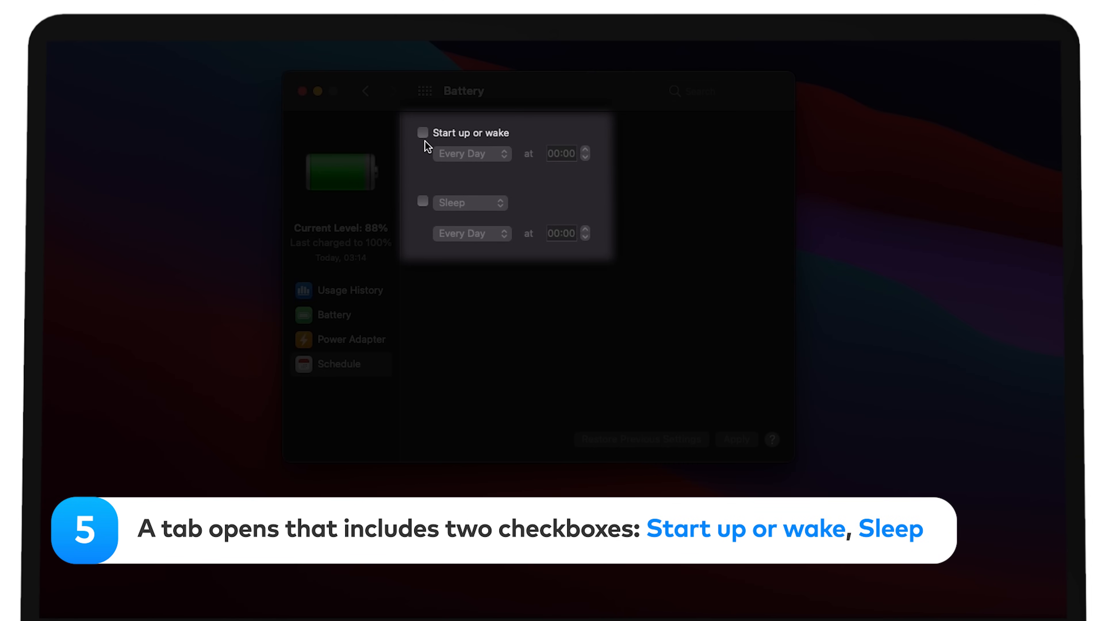
Schedule wake on Friday at 10:00 and daily sleep at 12:00, keeping Sleep as the action, and apply it.
{"action": "left_click", "coordinate": [423, 132]}
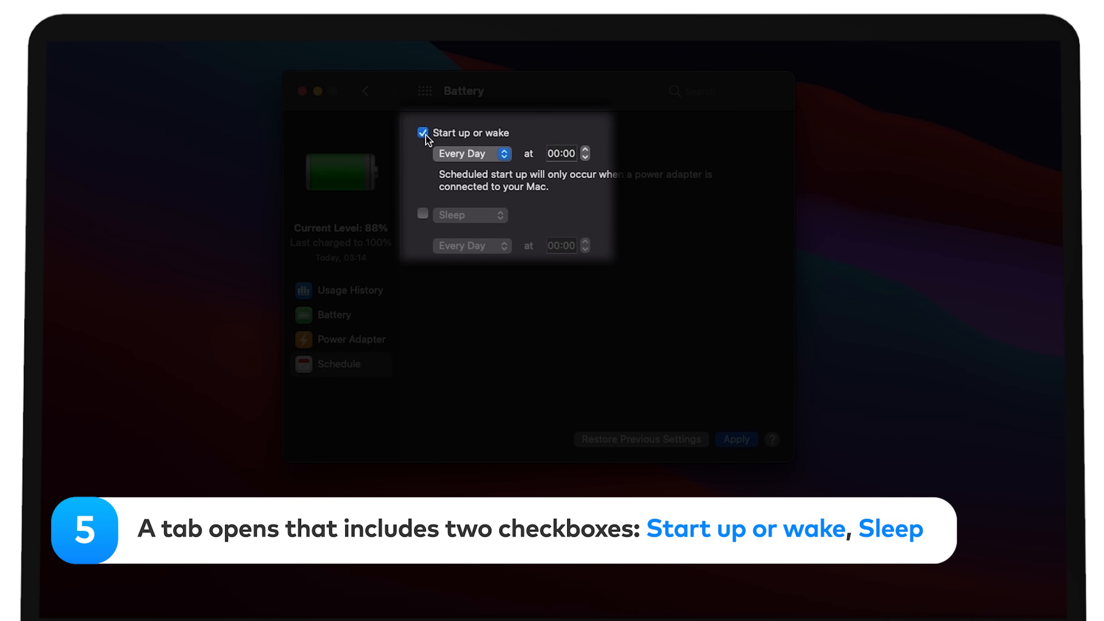
{"action": "left_click", "coordinate": [471, 153]}
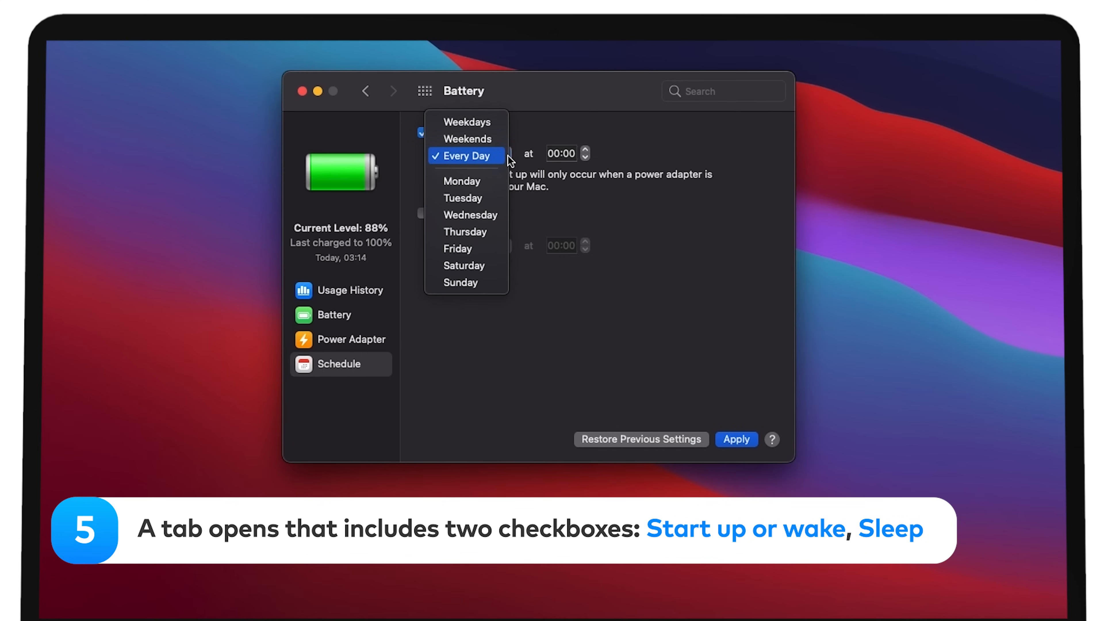
{"action": "mouse_move", "coordinate": [467, 180]}
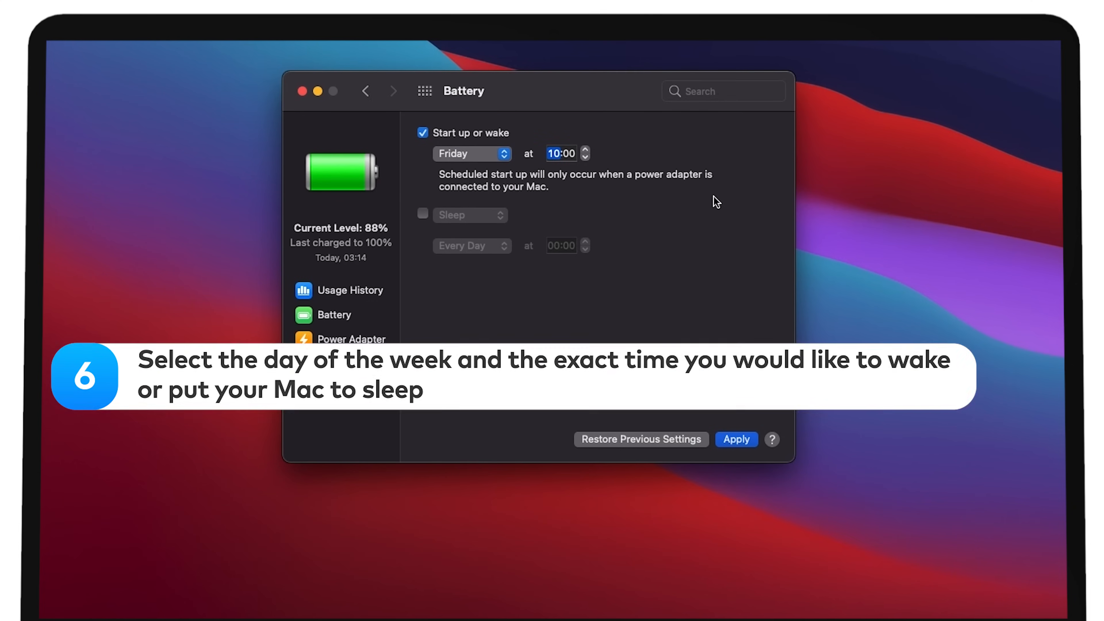
{"action": "left_click", "coordinate": [470, 215]}
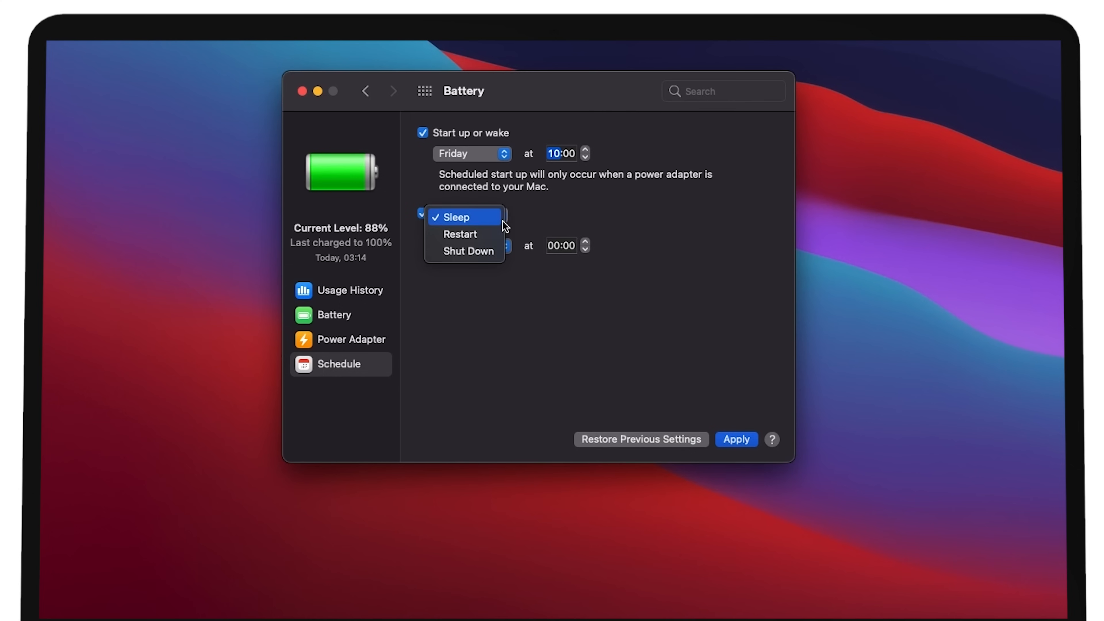
{"action": "left_click", "coordinate": [456, 217]}
{"action": "type", "text": "12"}
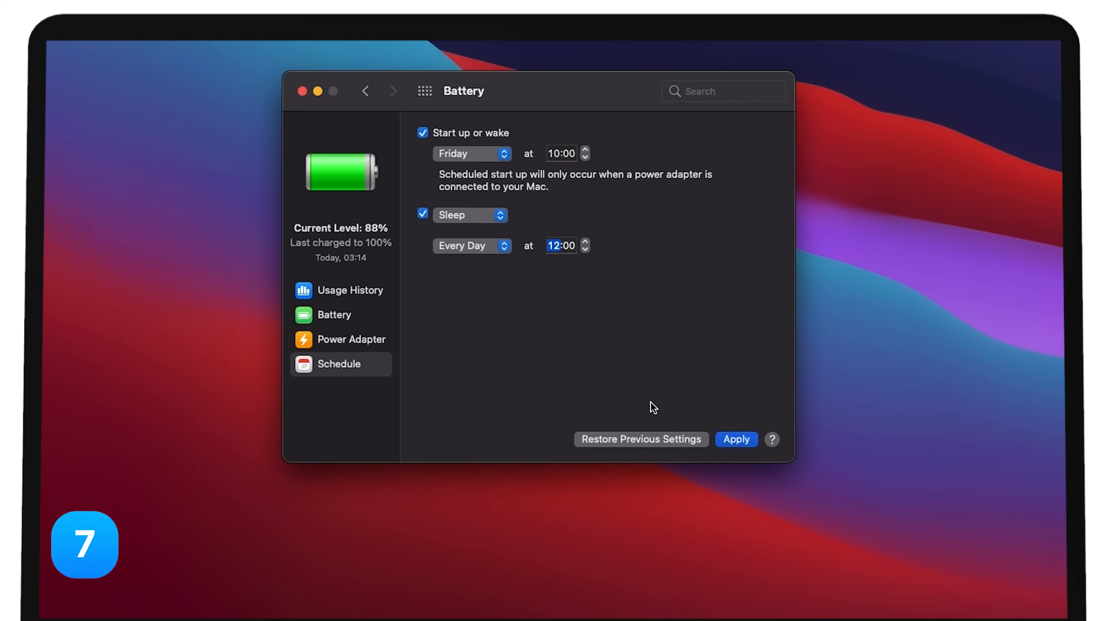
{"action": "left_click", "coordinate": [736, 439]}
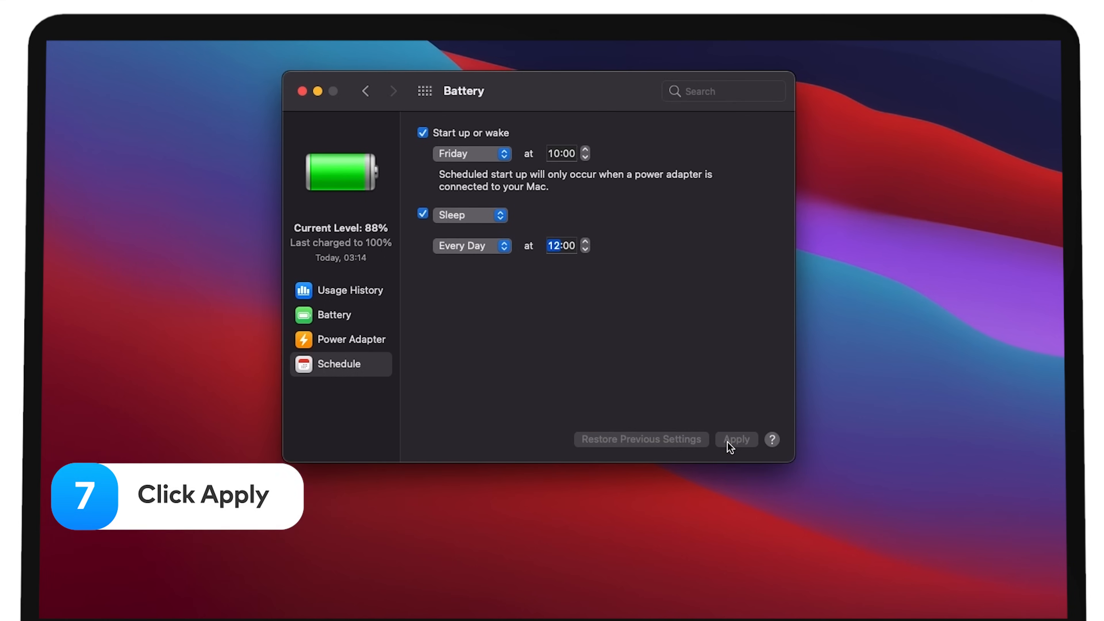
{"action": "left_click", "coordinate": [735, 438]}
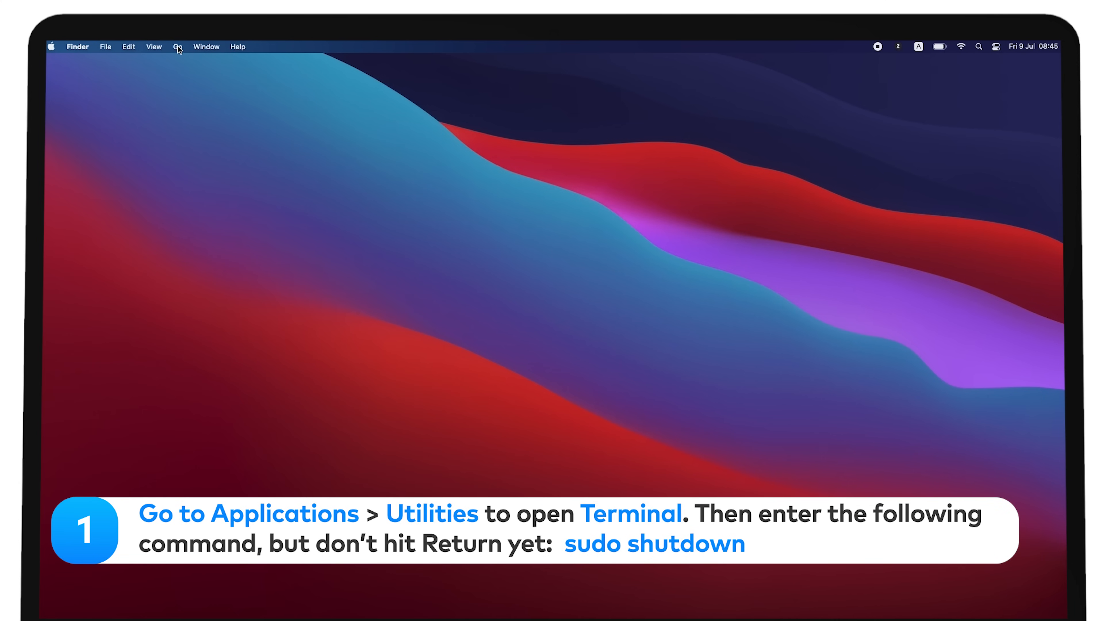
Go to Applications in Finder and enter the Utilities folder.
{"action": "left_click", "coordinate": [178, 46]}
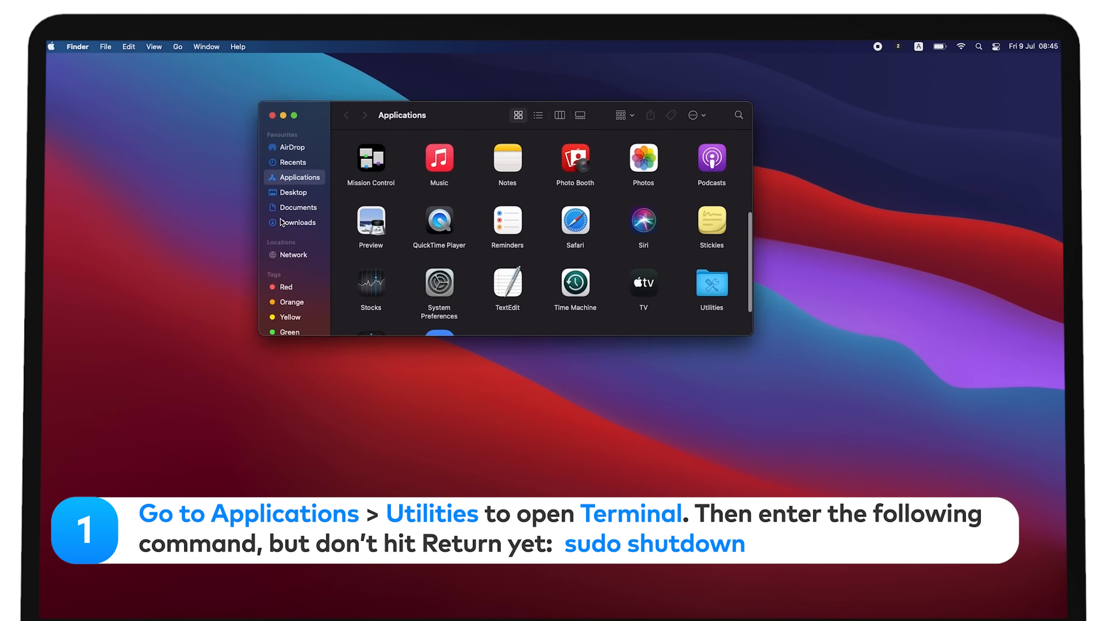
{"action": "double_click", "coordinate": [711, 289]}
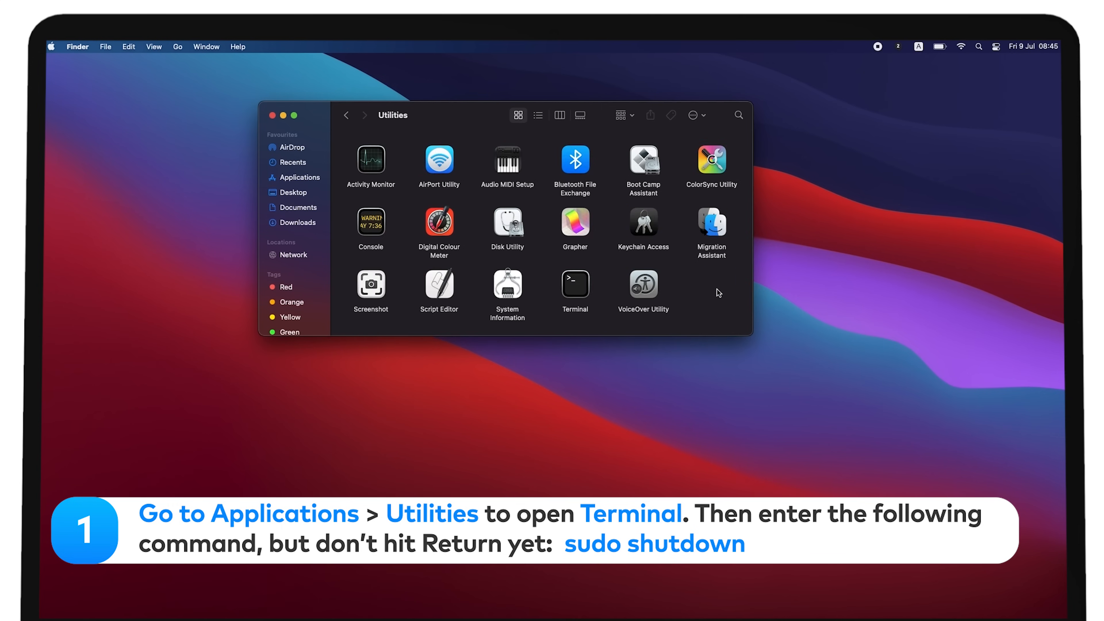
Launch Terminal and enter 'sudo shutdown -s' after trying the -h and -r options, without running it.
{"action": "double_click", "coordinate": [575, 283]}
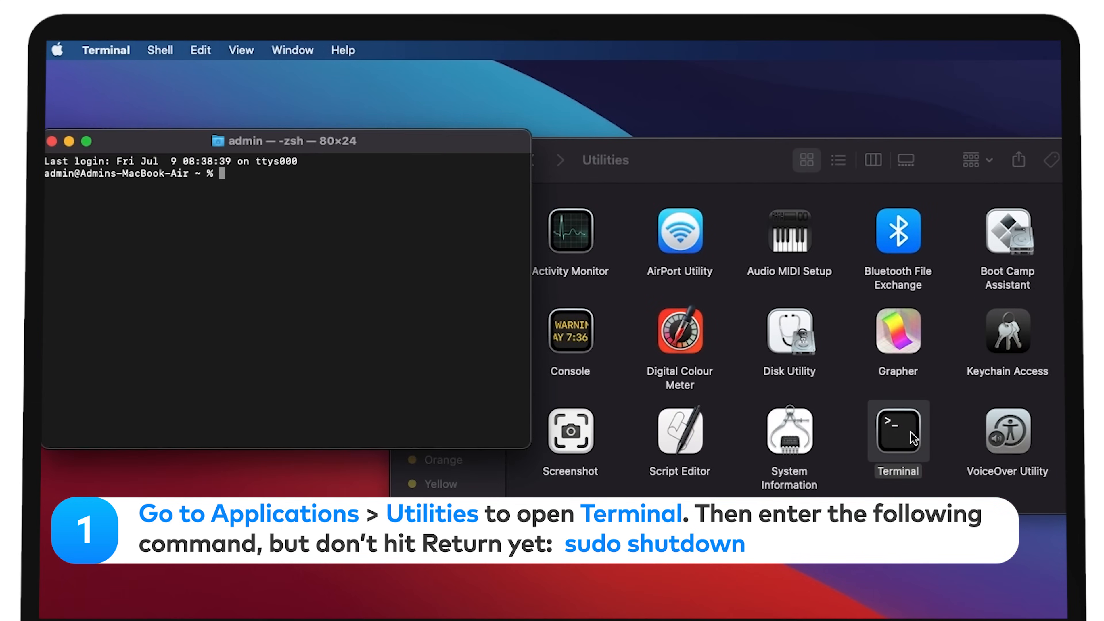
{"action": "mouse_move", "coordinate": [251, 179]}
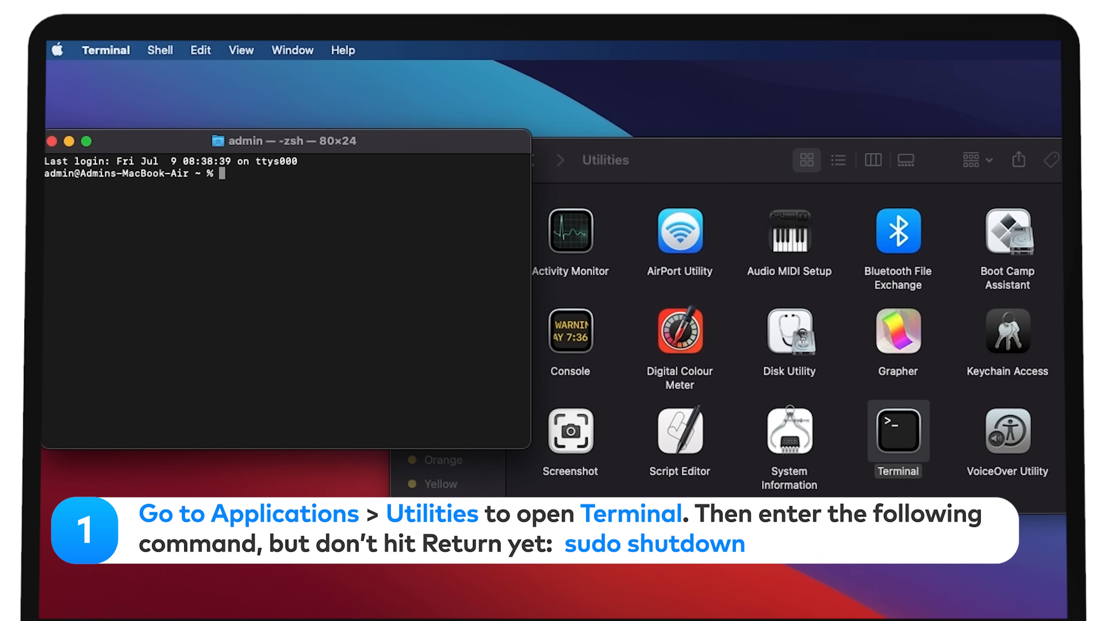
{"action": "type", "text": "sudo"}
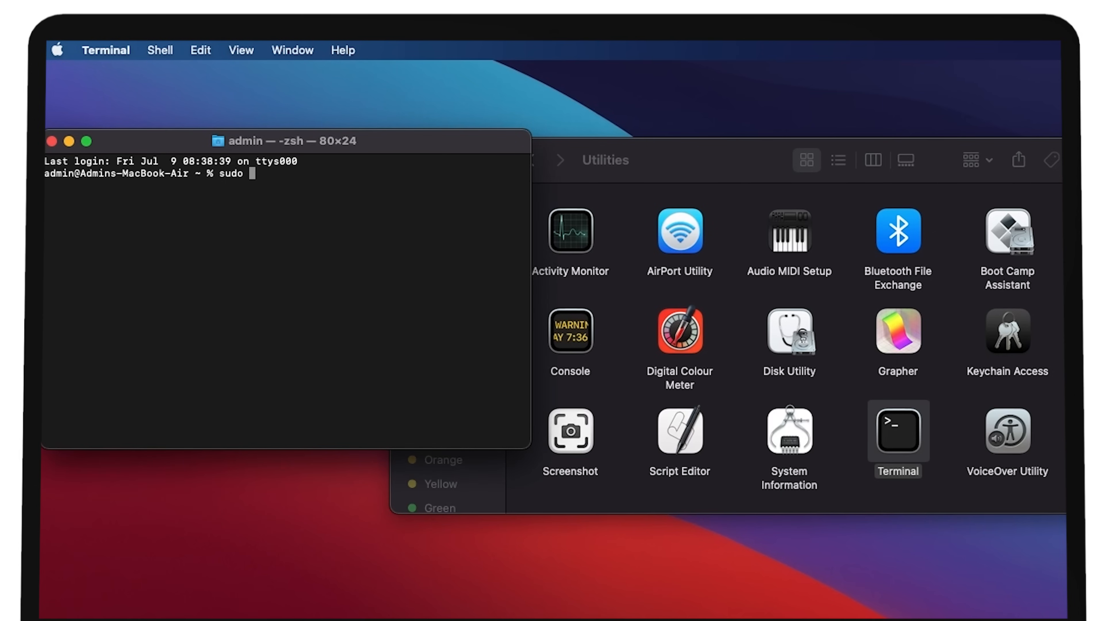
{"action": "type", "text": "shut"}
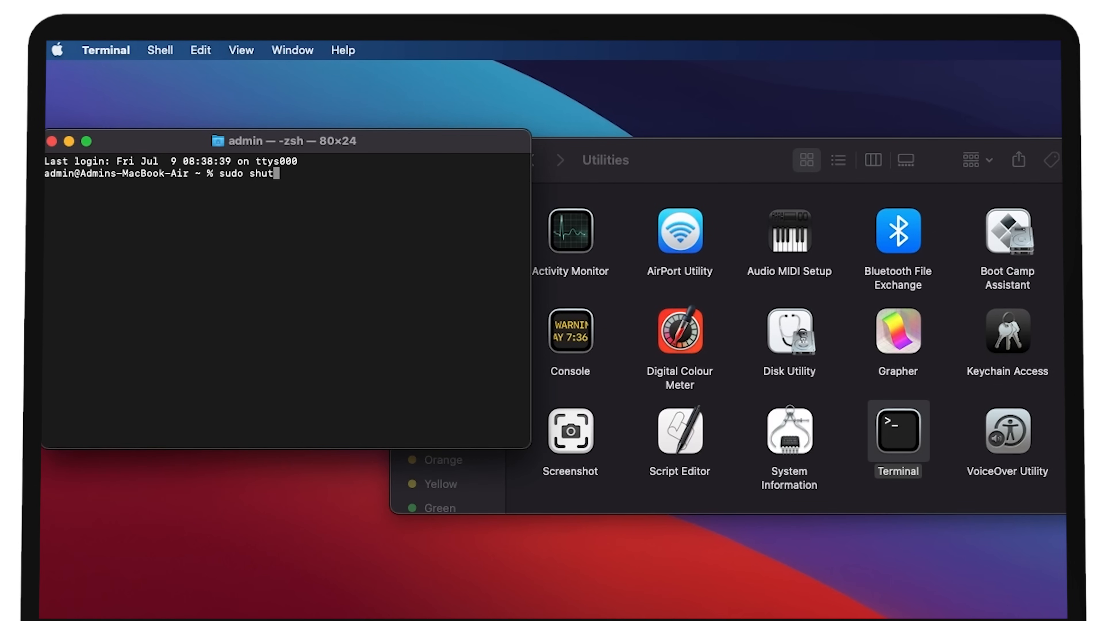
{"action": "type", "text": "down"}
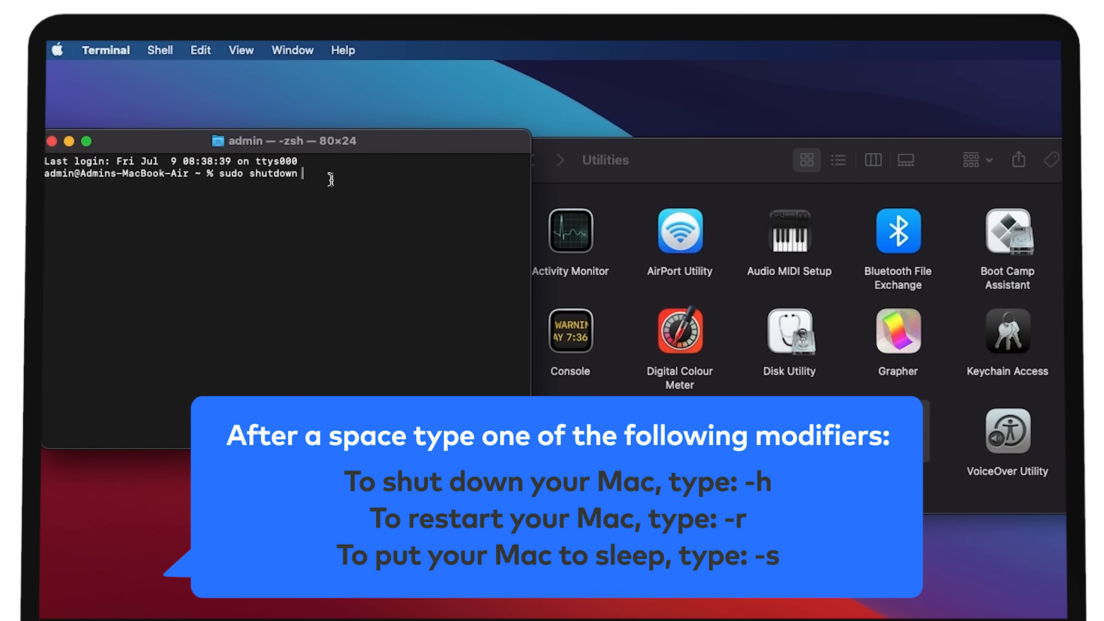
{"action": "type", "text": "-"}
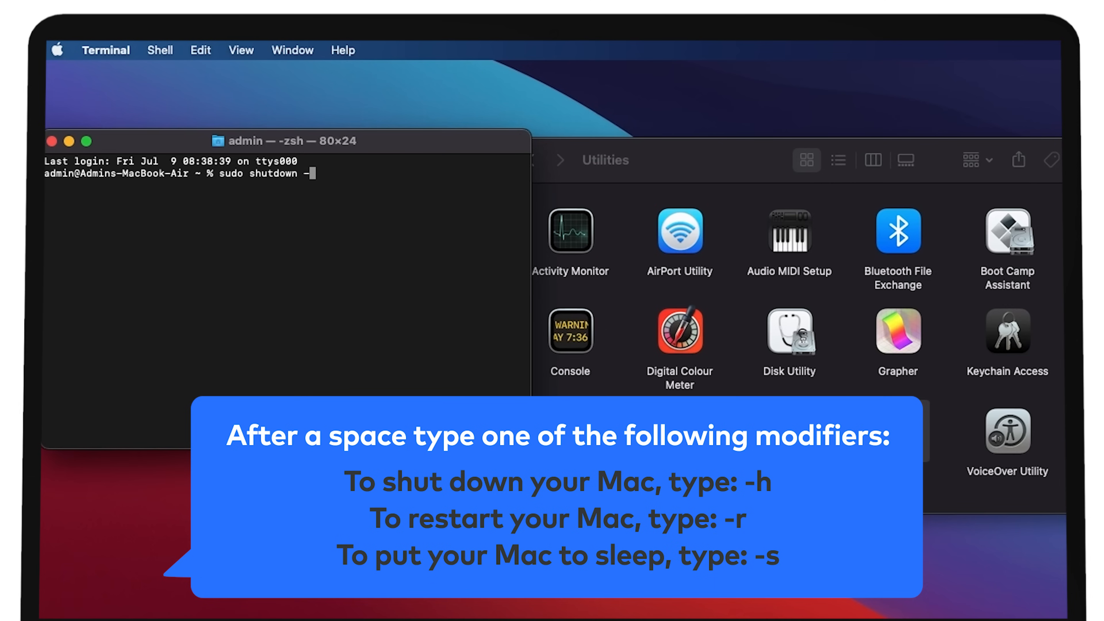
{"action": "type", "text": "h"}
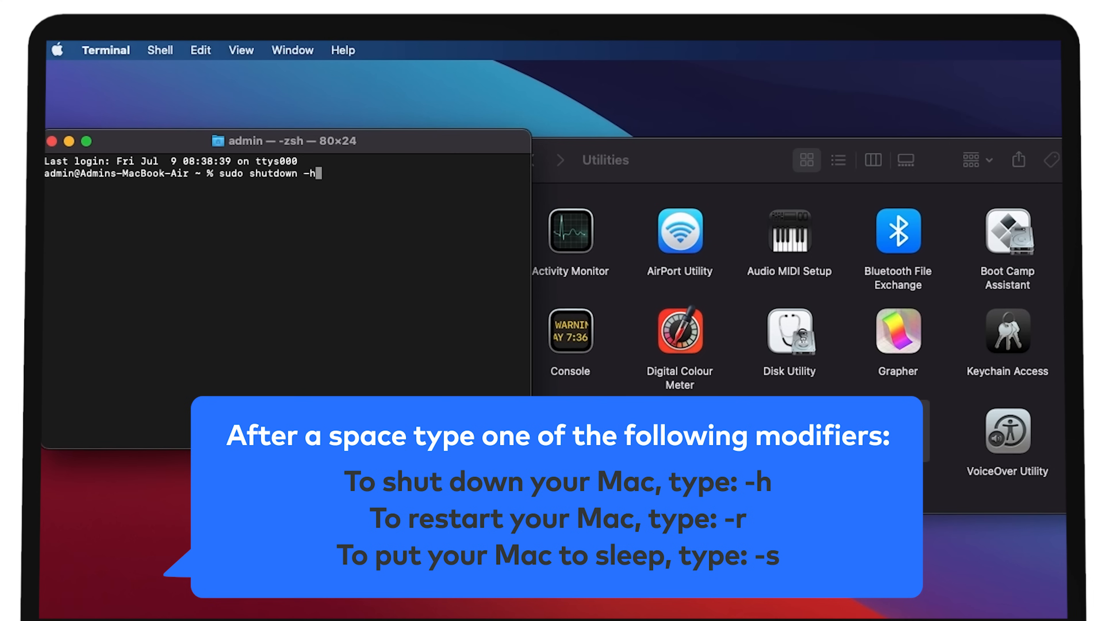
{"action": "key", "text": "Backspace"}
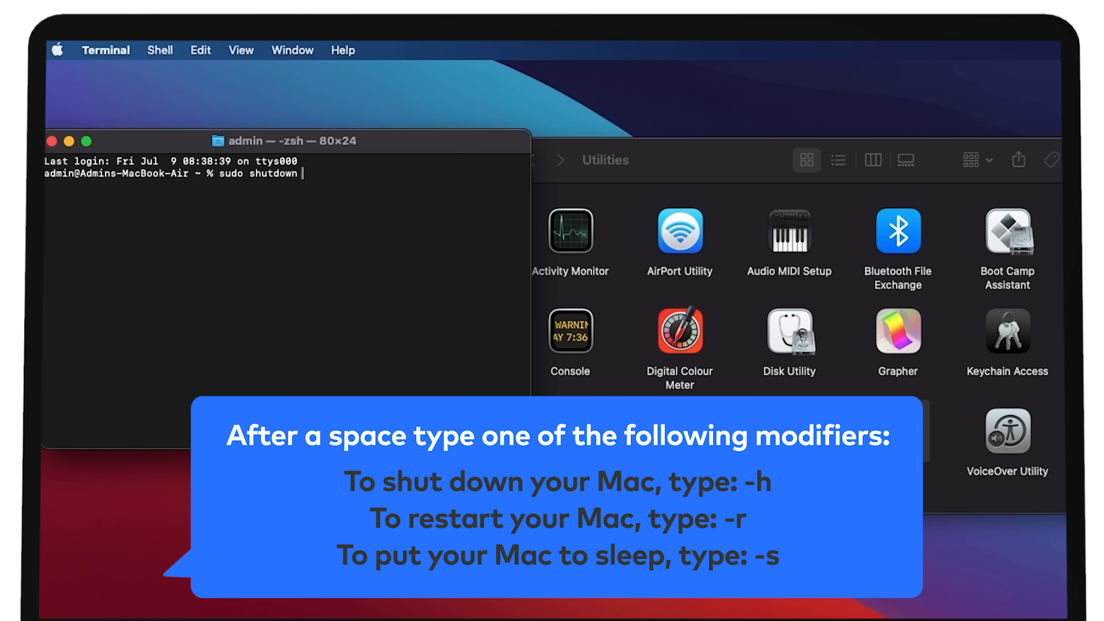
{"action": "type", "text": "-r"}
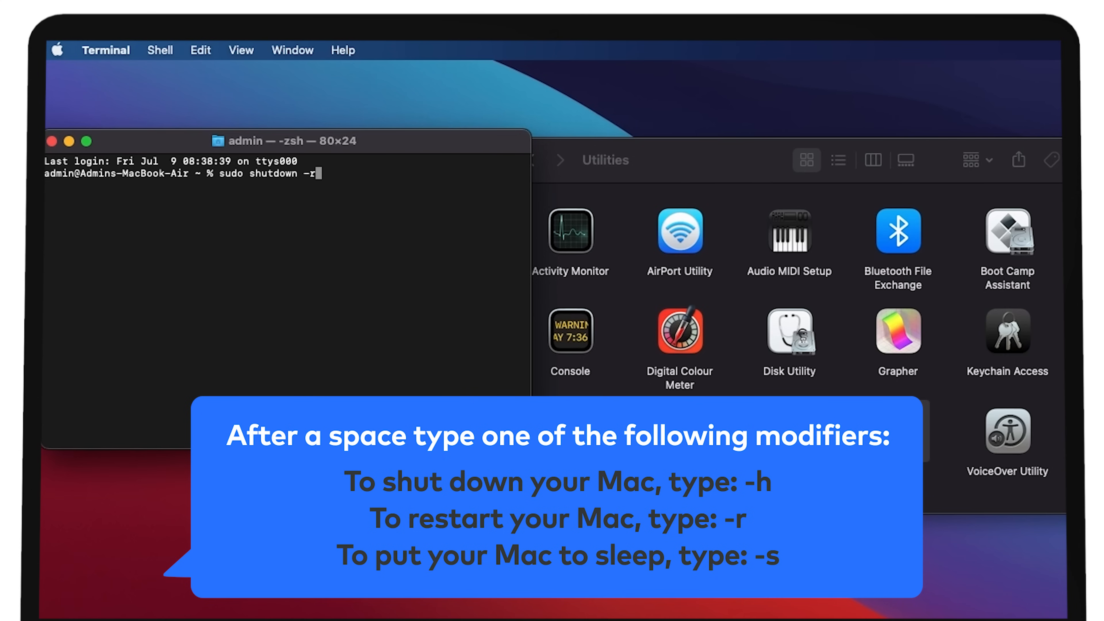
{"action": "type", "text": "s"}
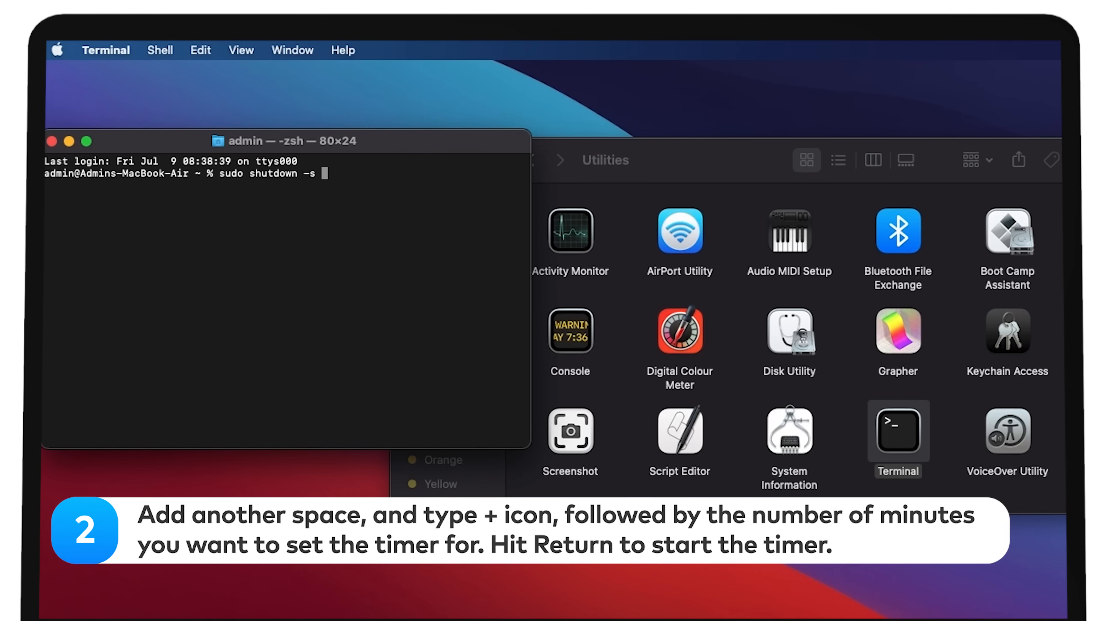
Run 'sudo shutdown -s +10' so the ten-minute sleep timer waits at the Password prompt.
{"action": "type", "text": "+"}
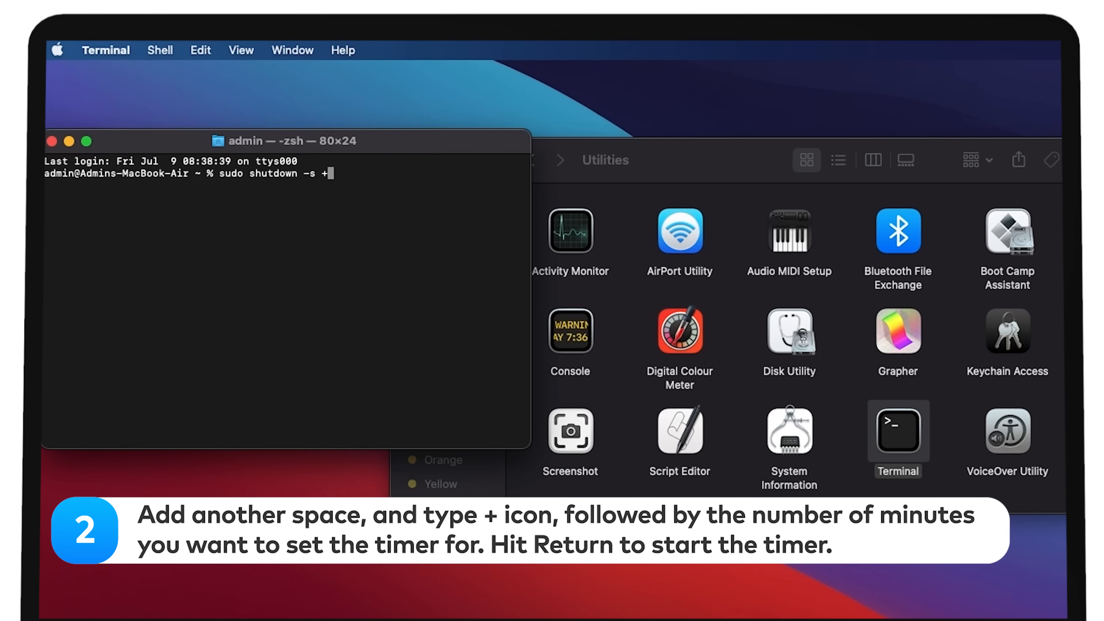
{"action": "type", "text": "10"}
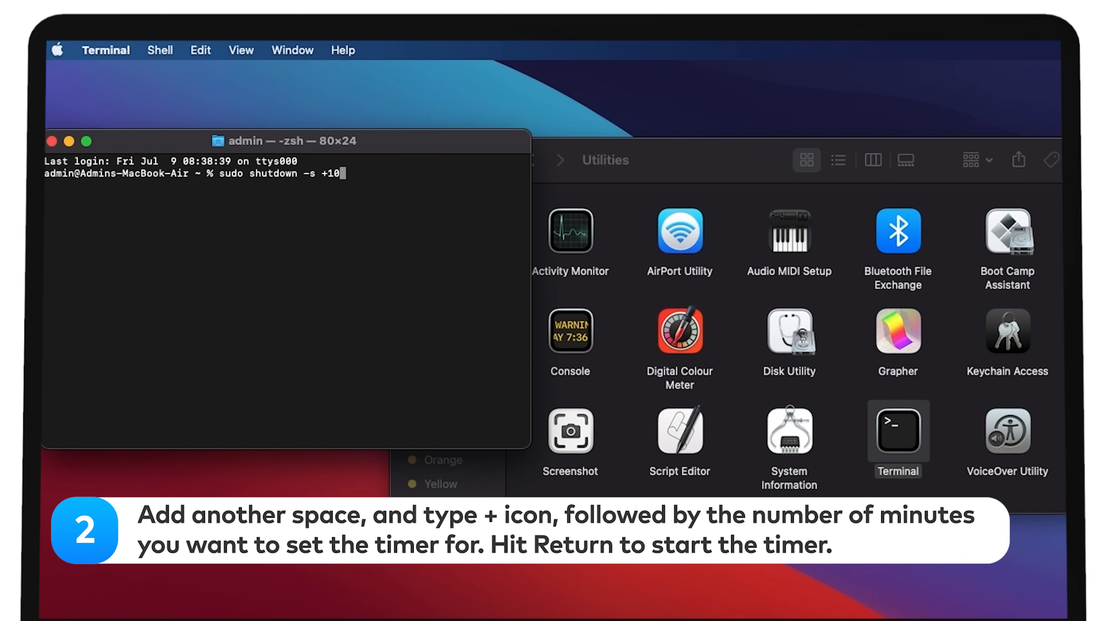
{"action": "key", "text": "Return"}
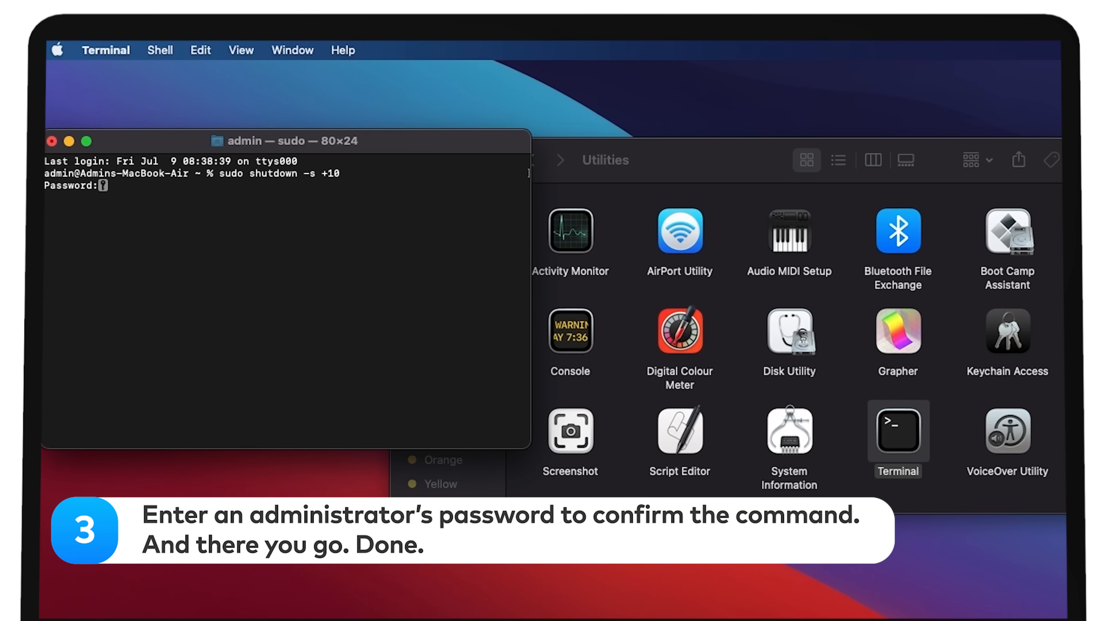
{"action": "mouse_move", "coordinate": [160, 214]}
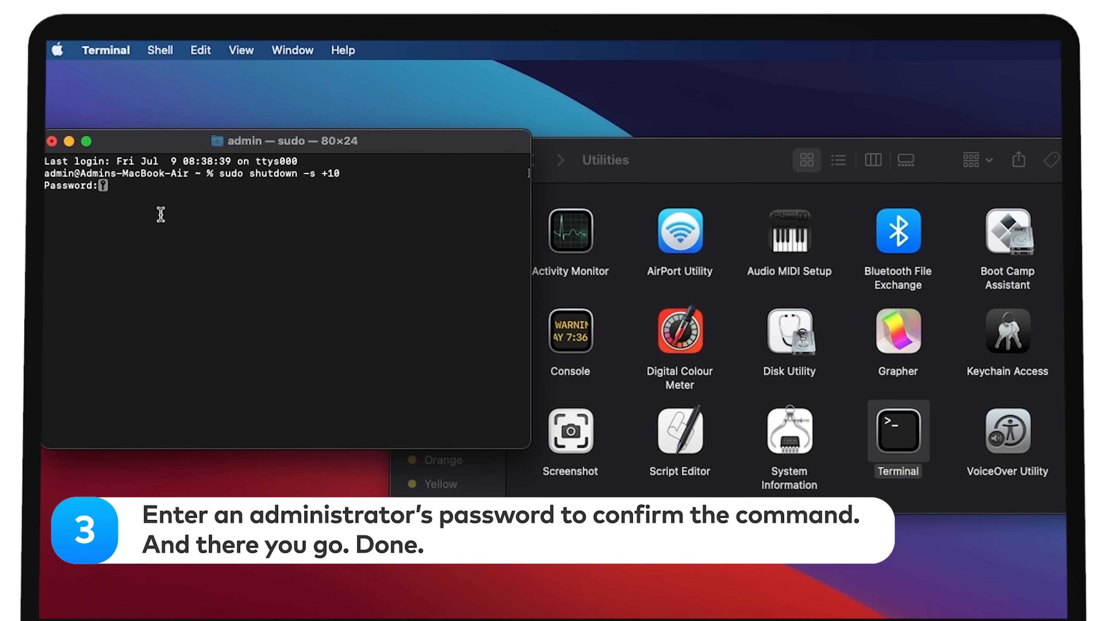